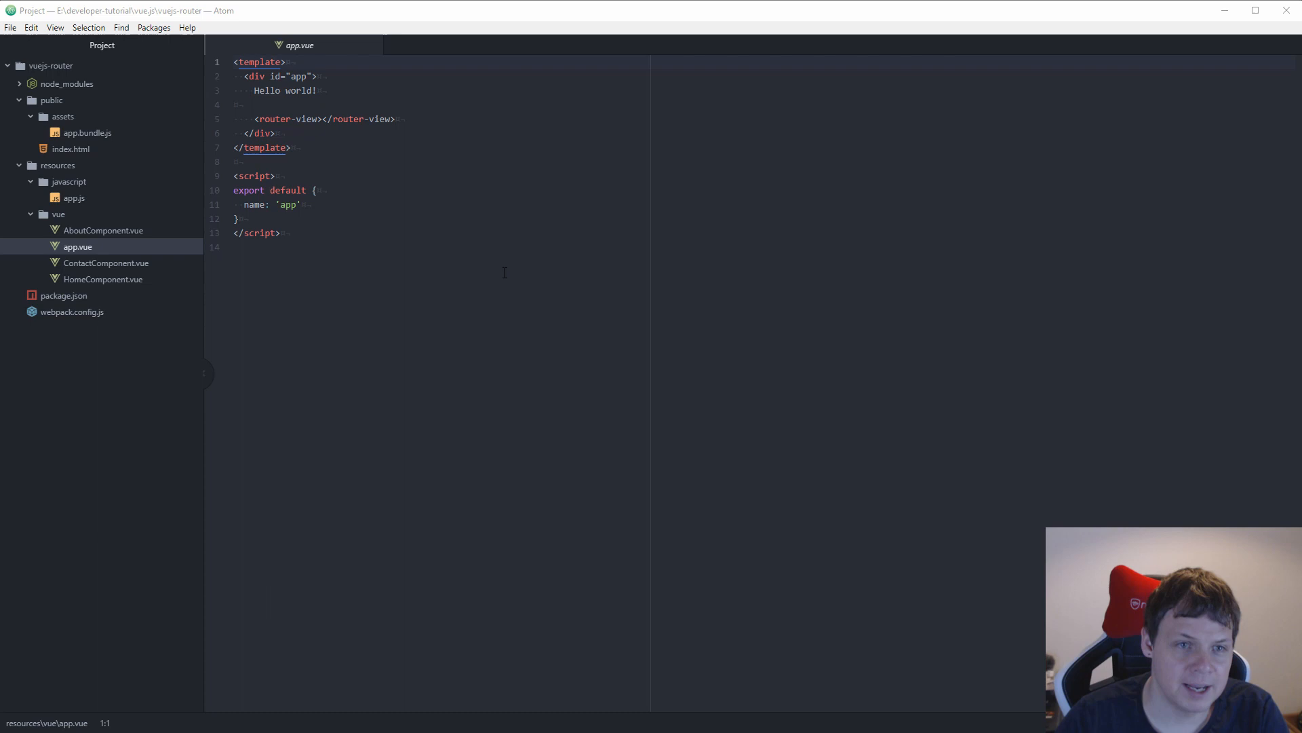
Add <a href="/about">About</a> and <a href="/contact">Contact</a> below the paragraph in HomeComponent.vue.
click(103, 278)
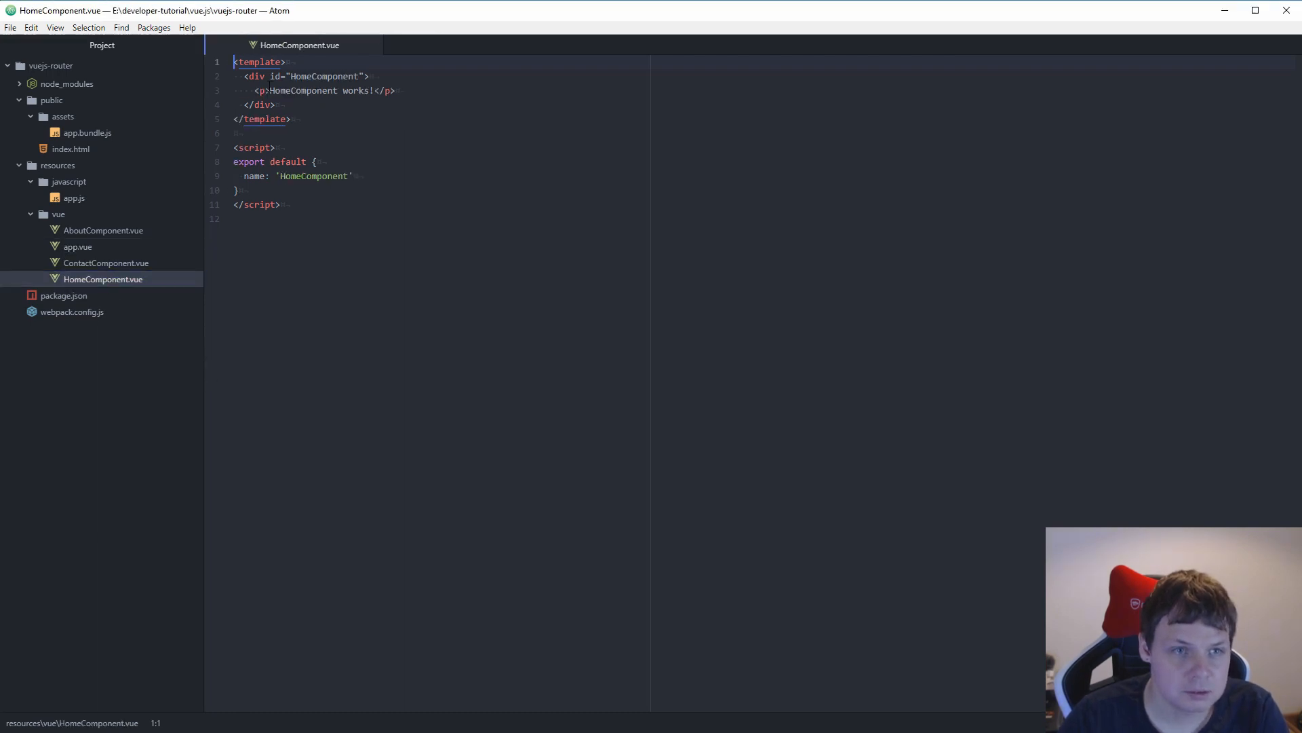
key(enter)
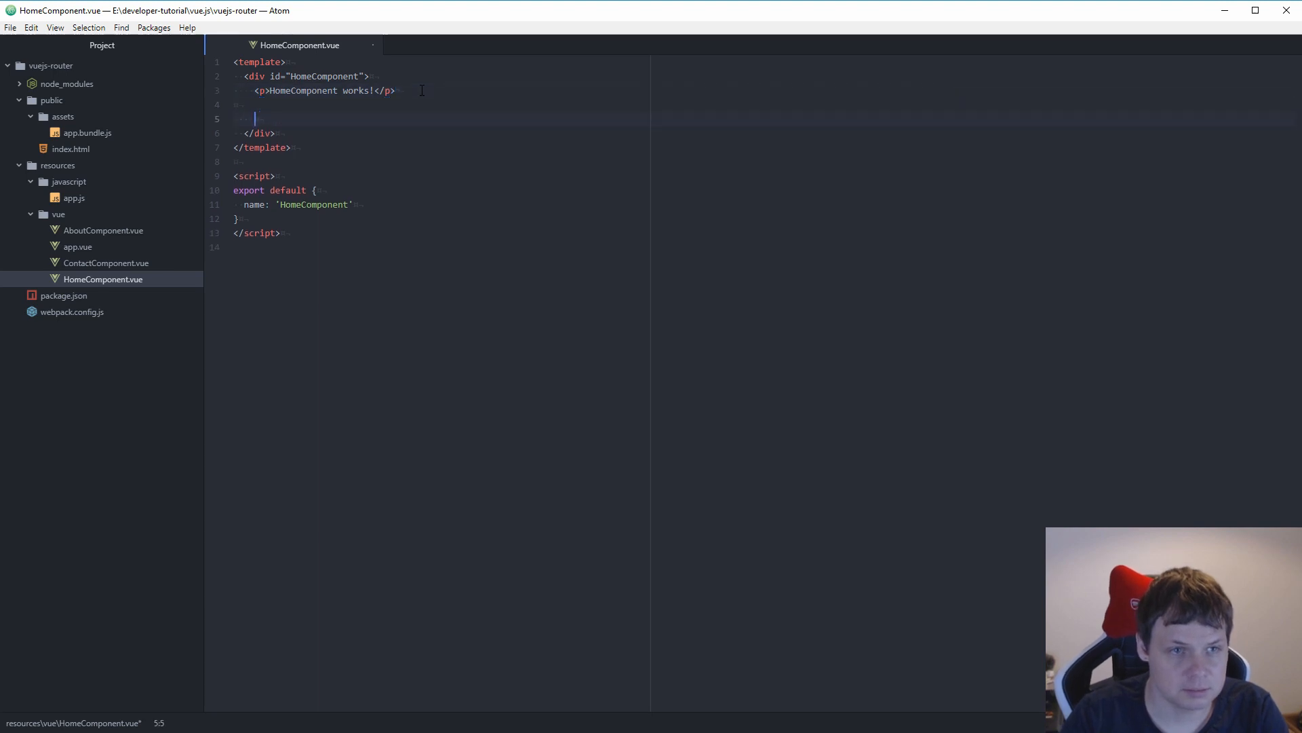
text(<a href)
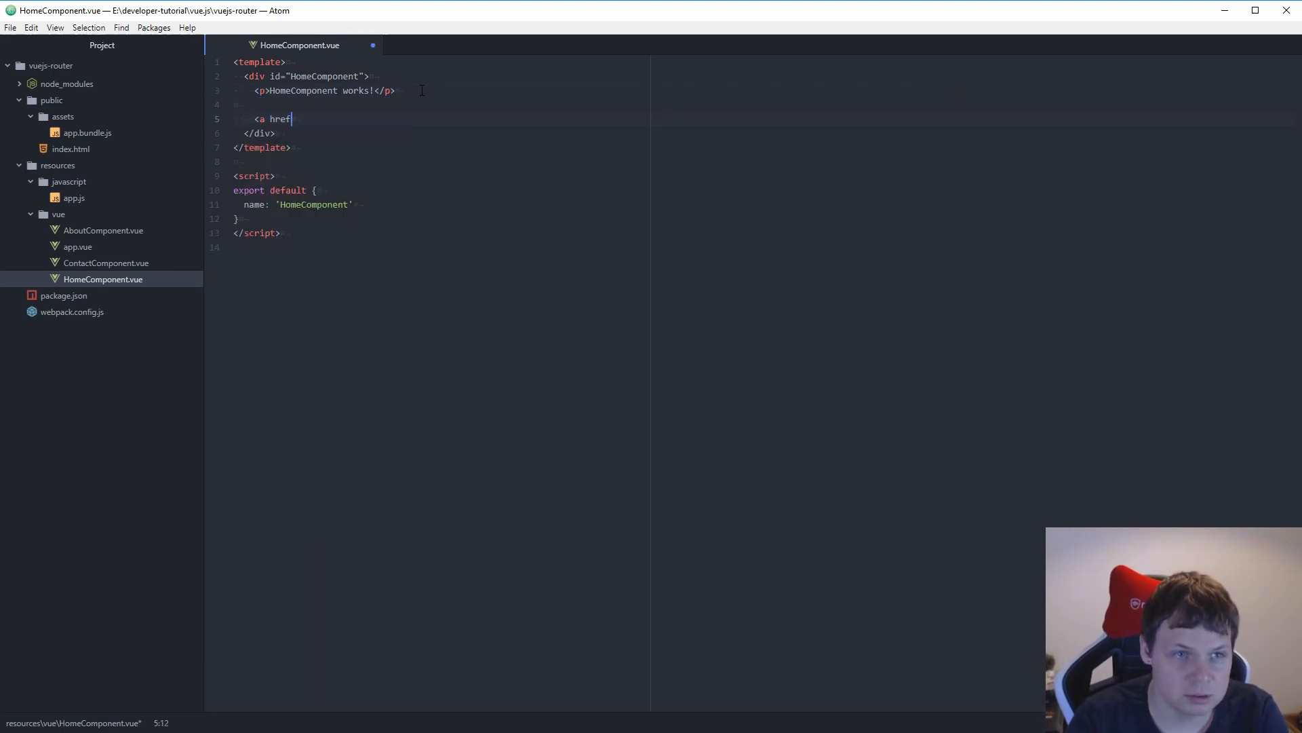
text(=""></a)
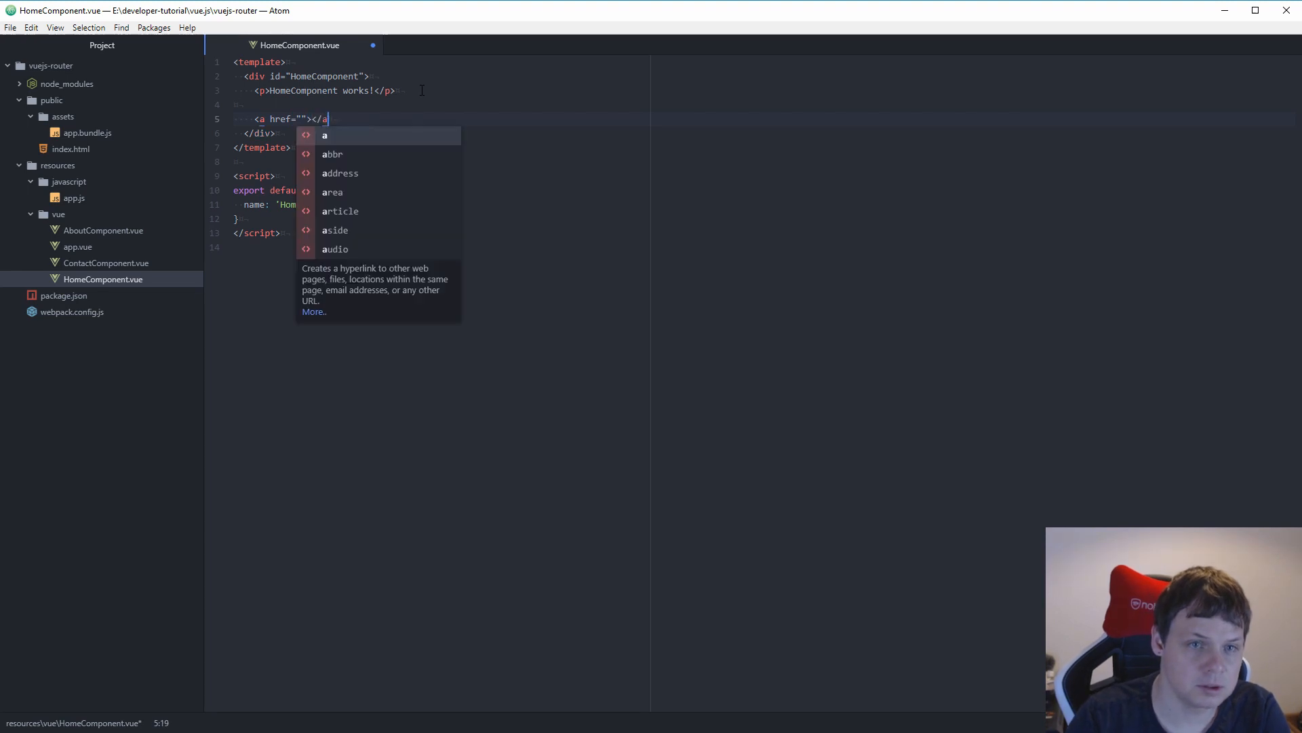
text(About)
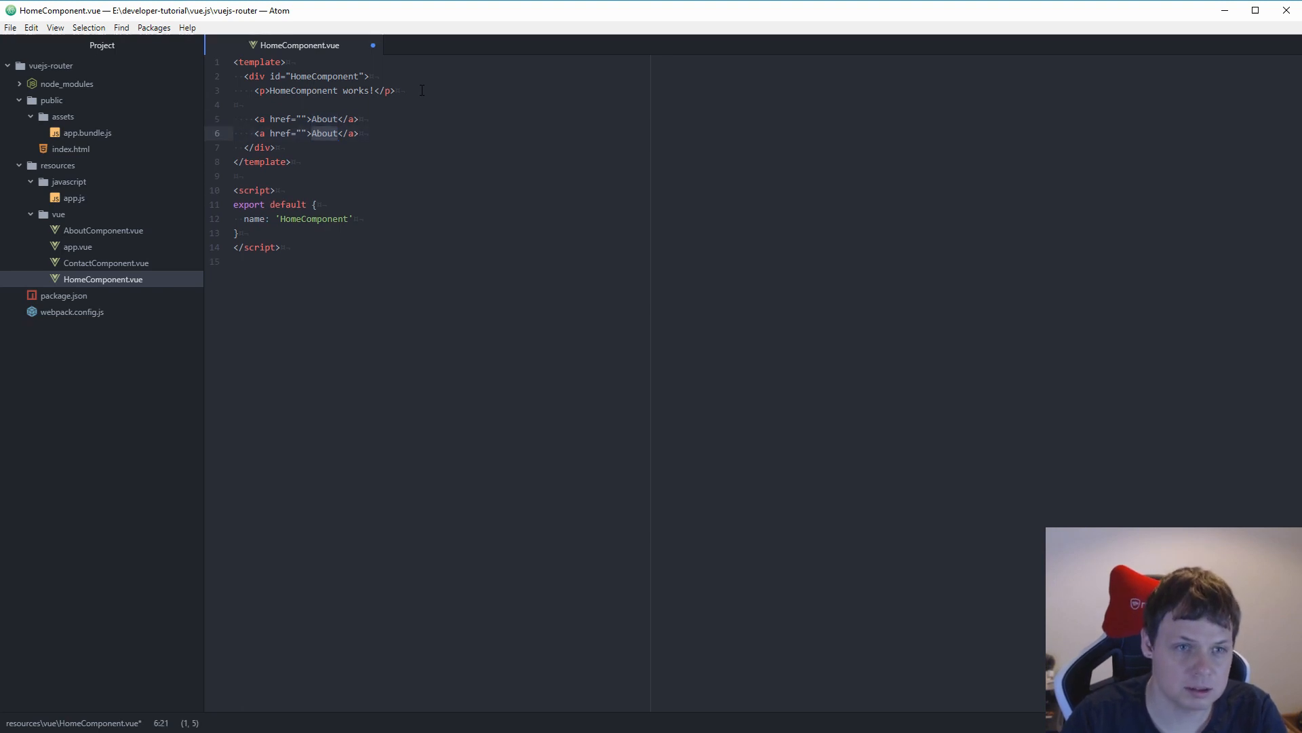
text(Contact)
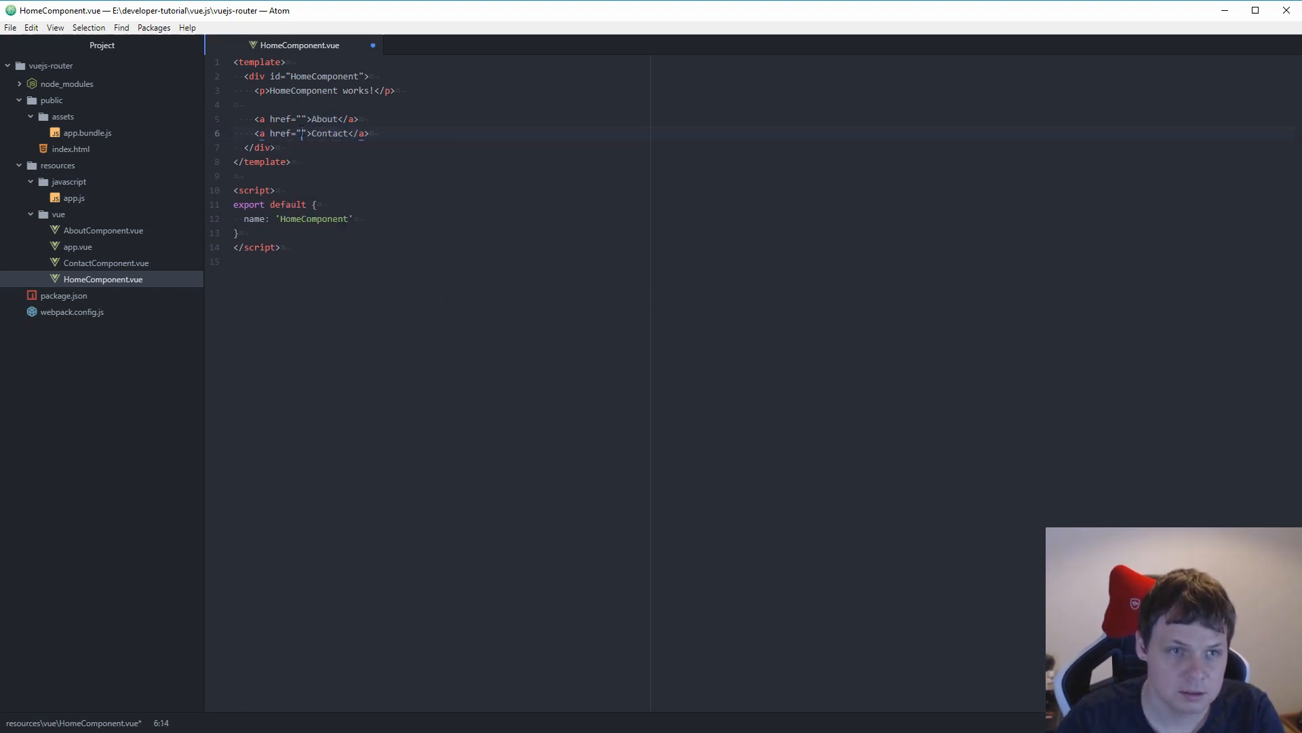
text(/contact)
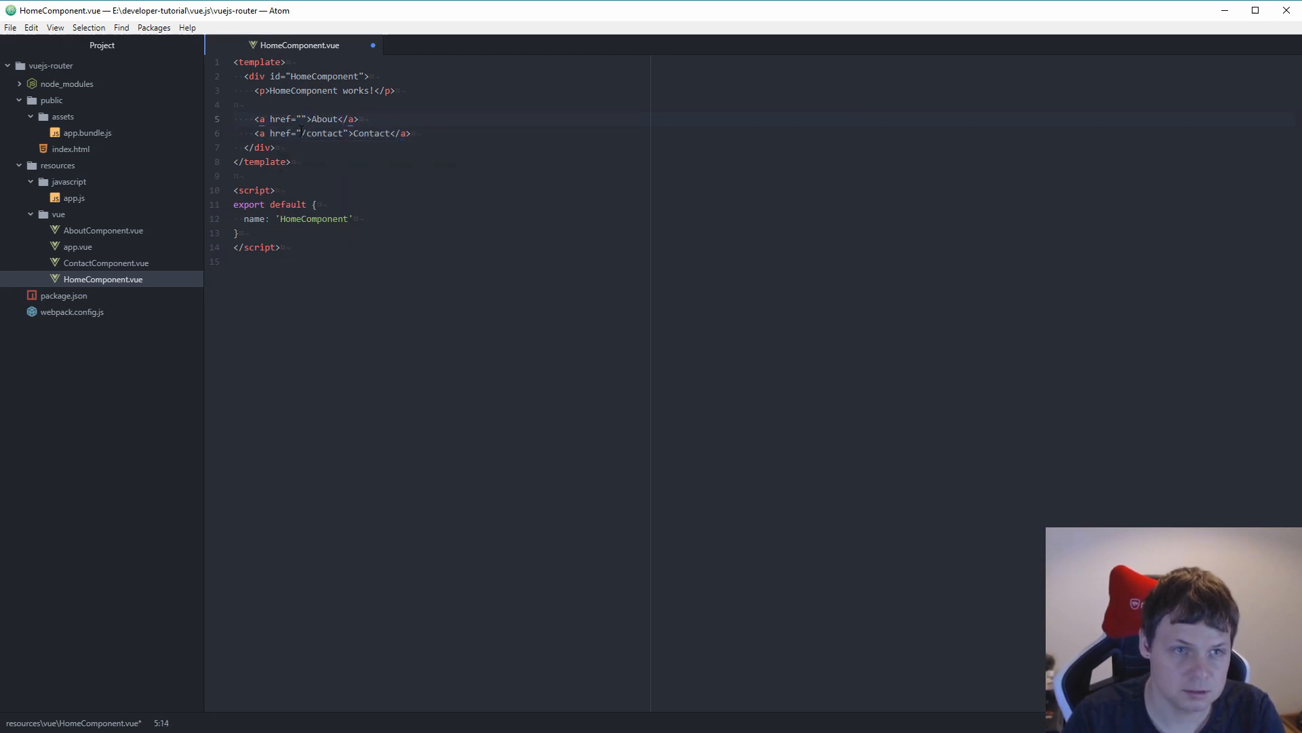
text(/about)
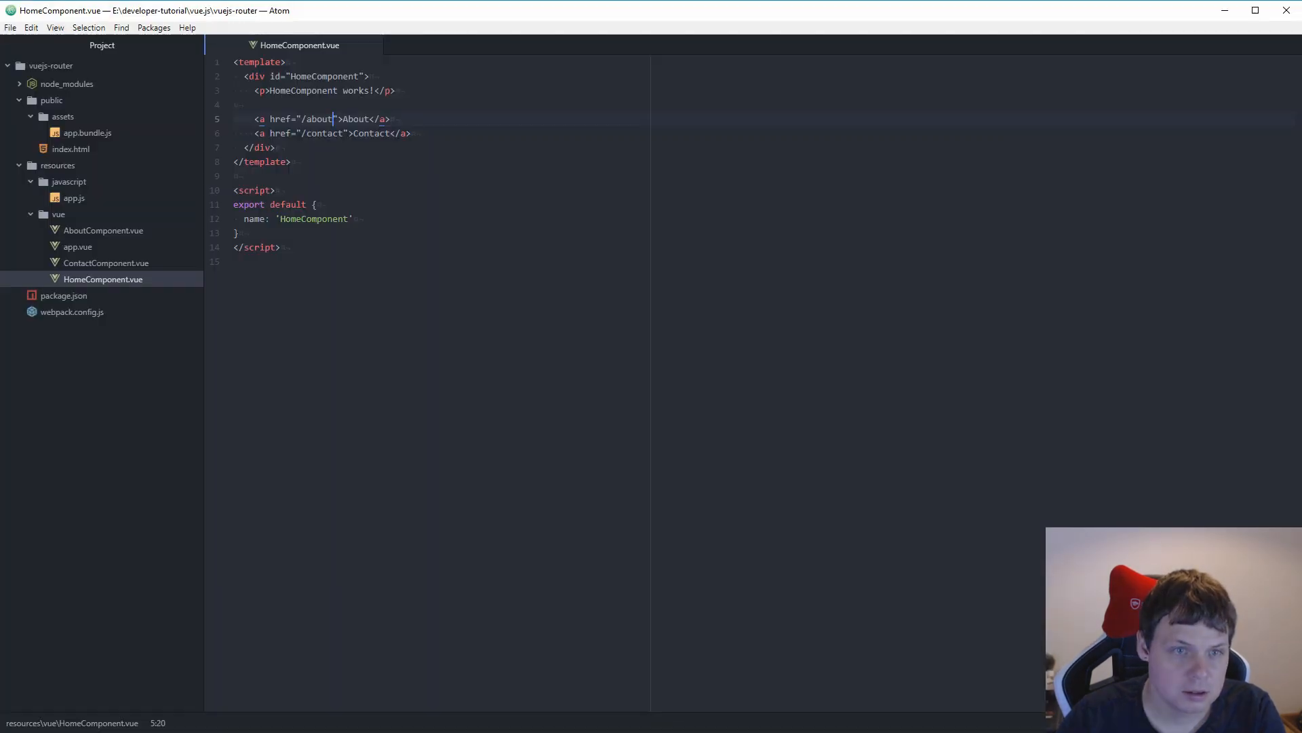
Change both anchor tags to router-link elements with to="/about" and to="/contact".
click(274, 120)
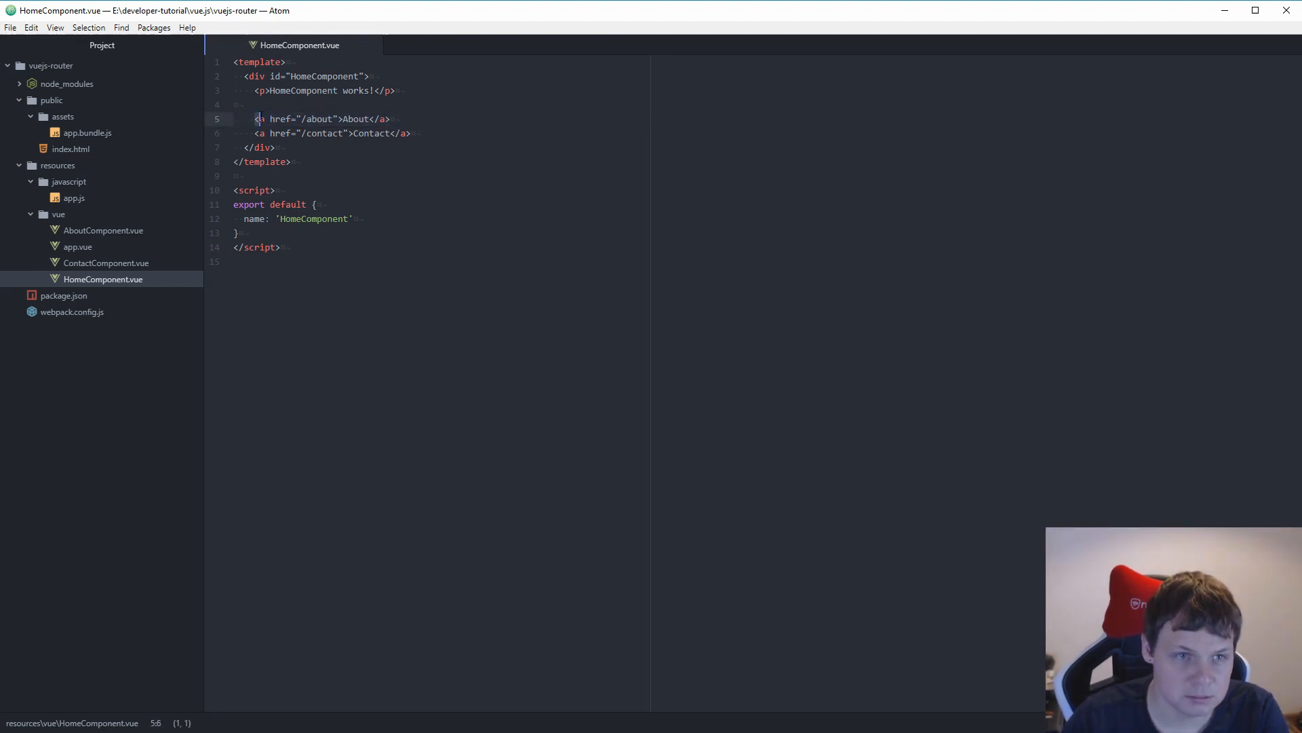
text(router)
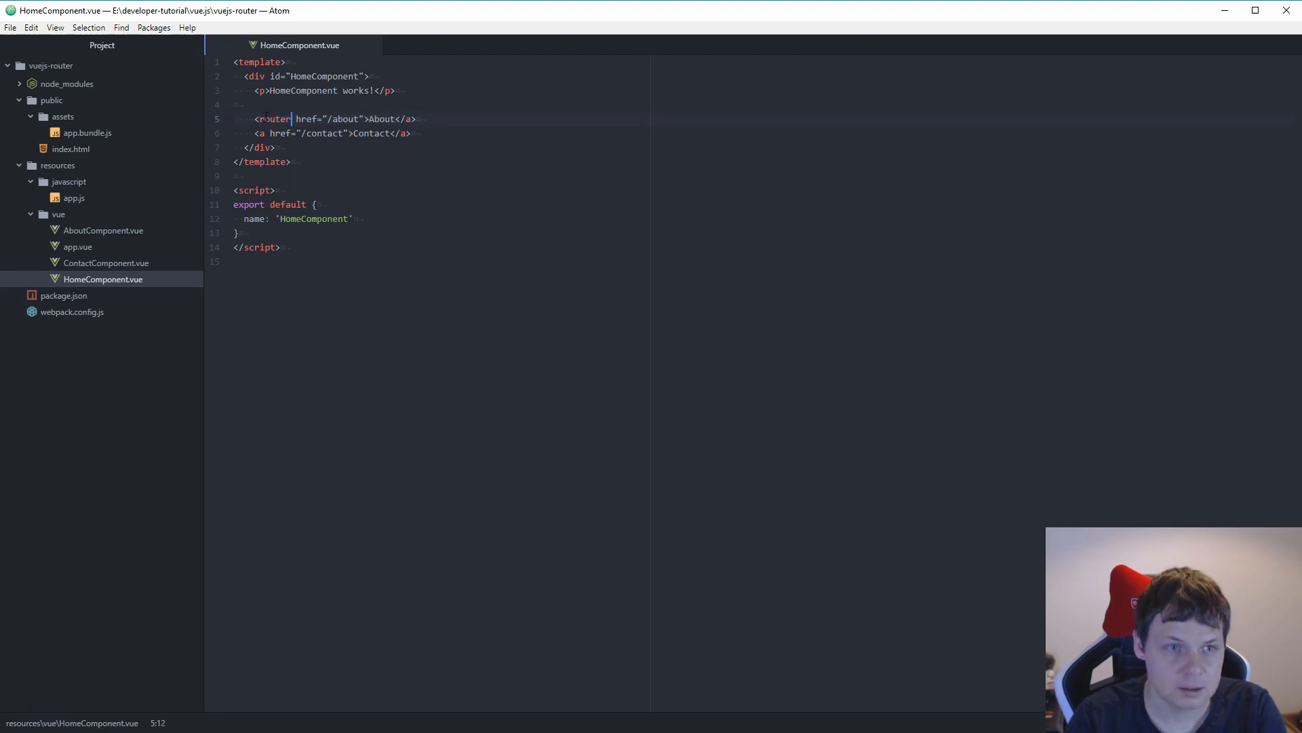
text(-link)
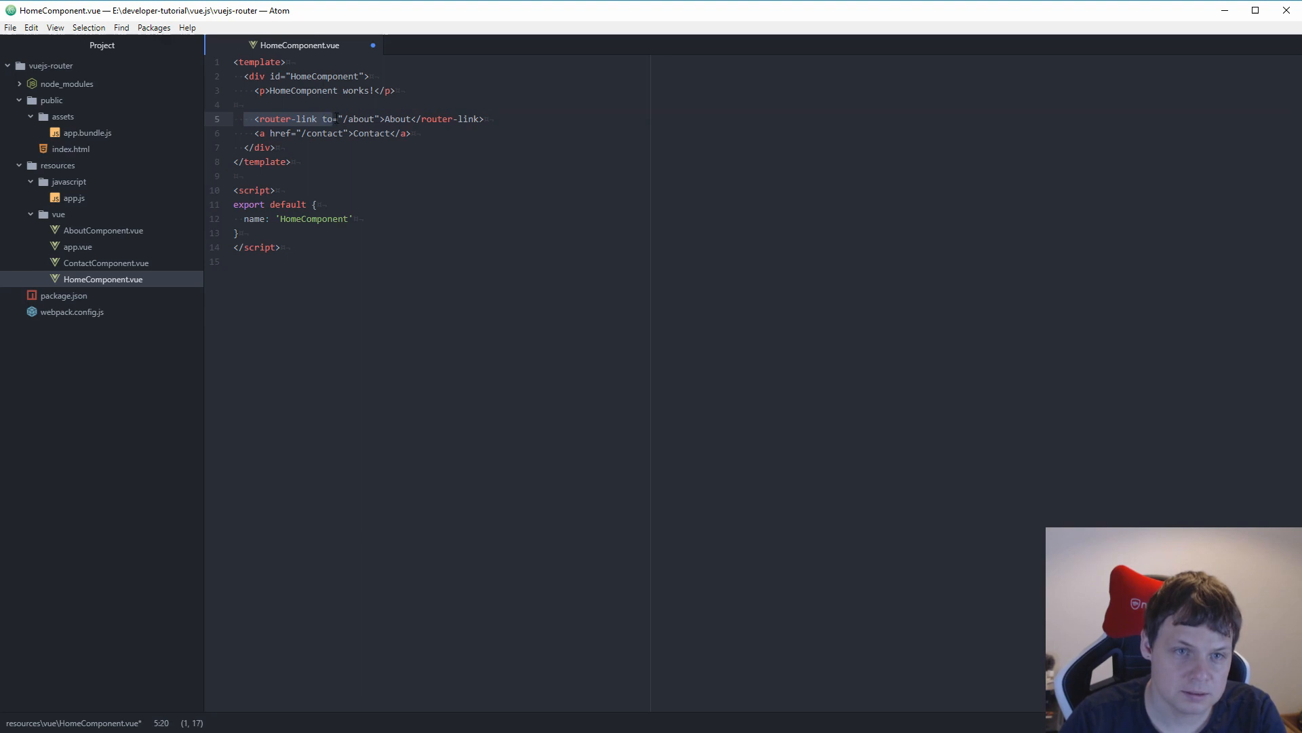
click(308, 133)
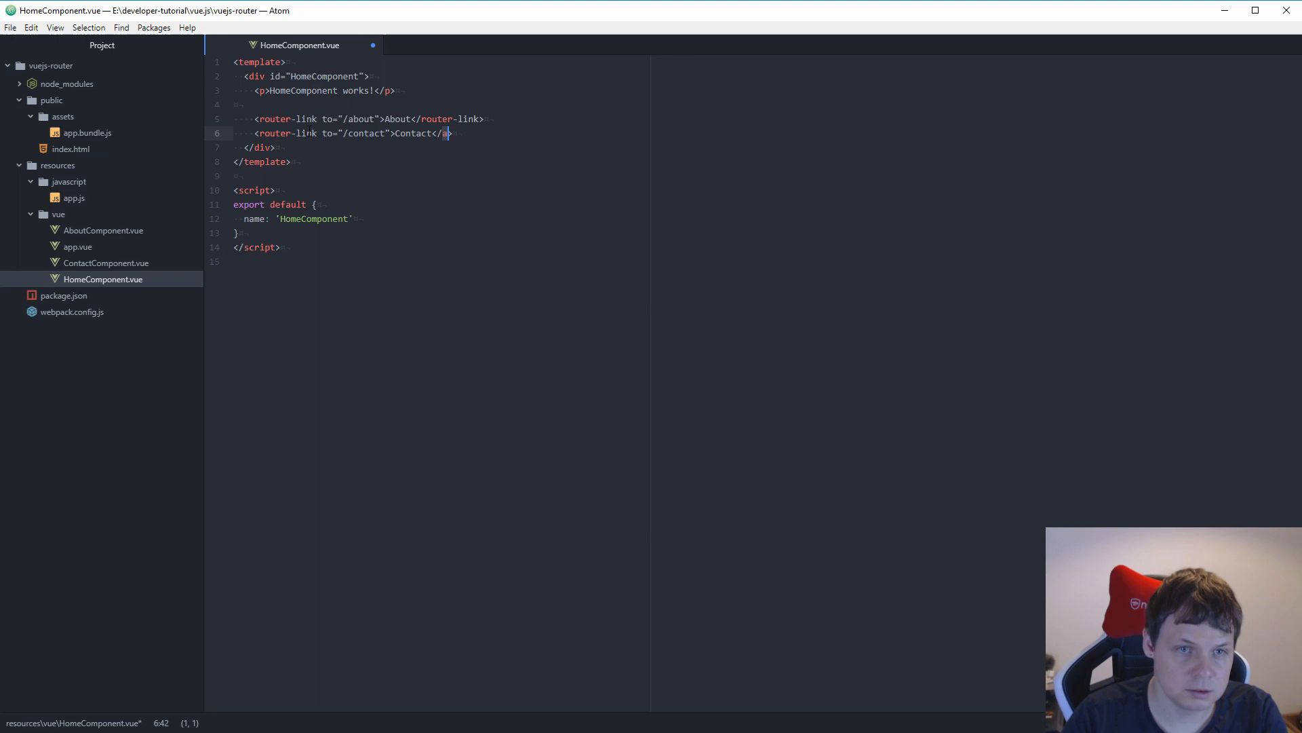
text(ro)
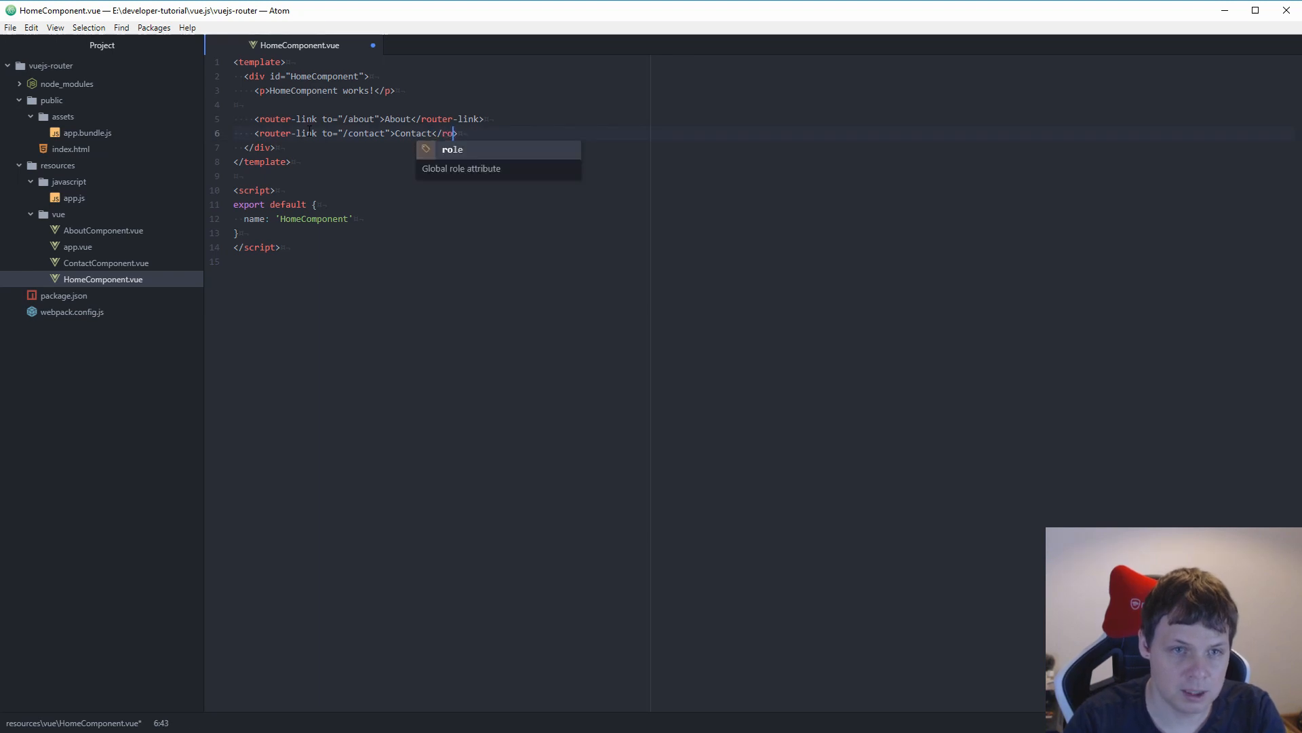
text(uter-li)
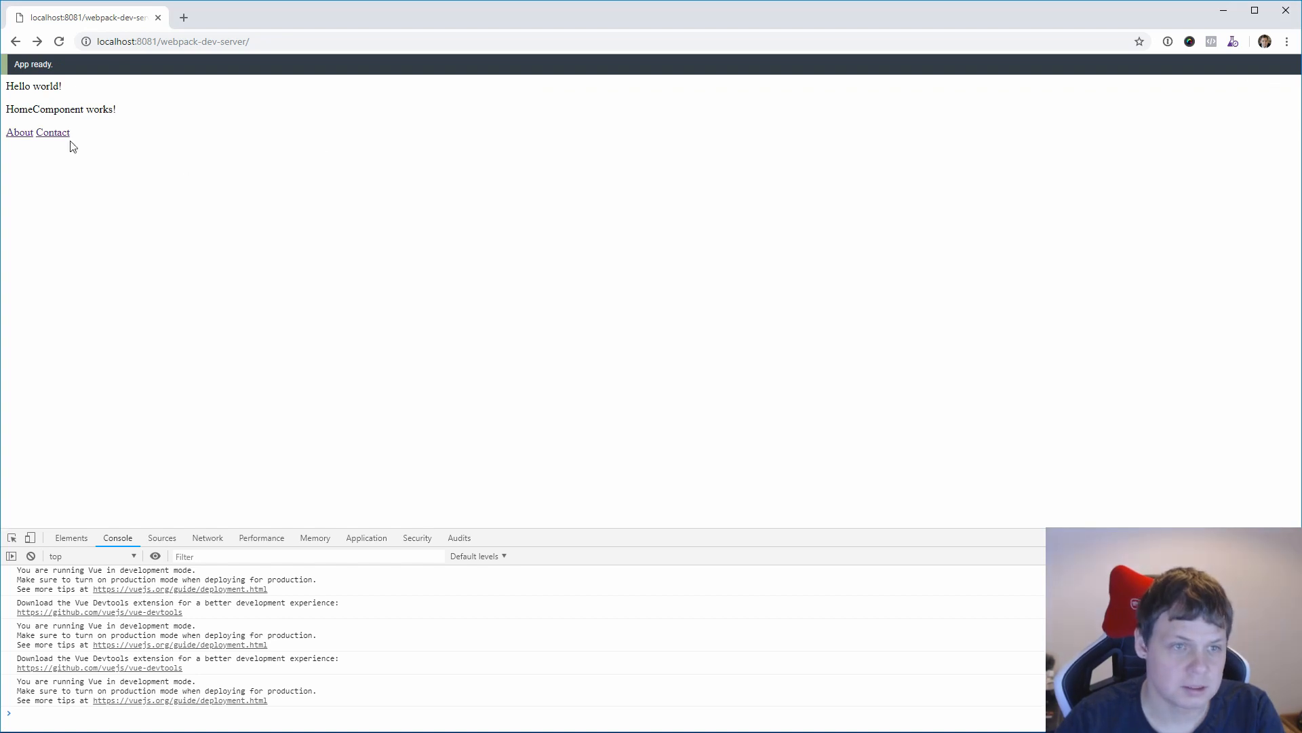
mouse_move(18, 131)
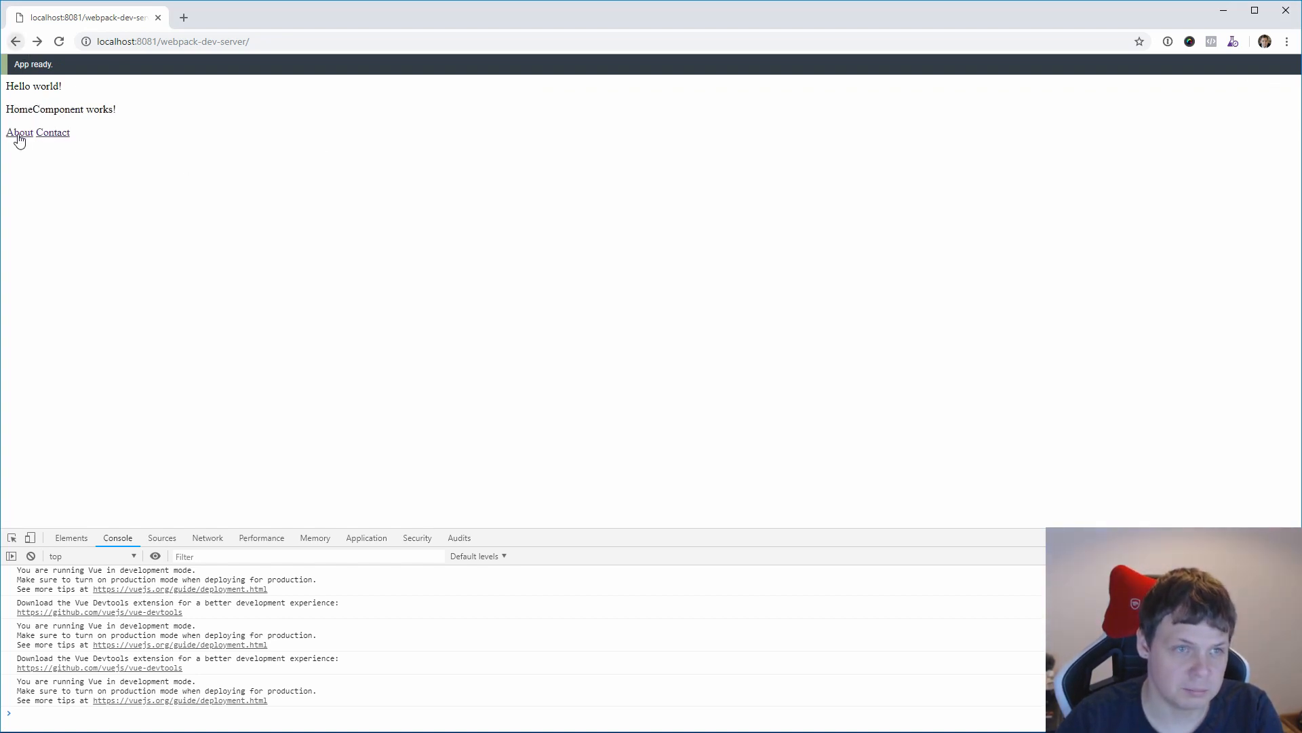
mouse_move(106, 134)
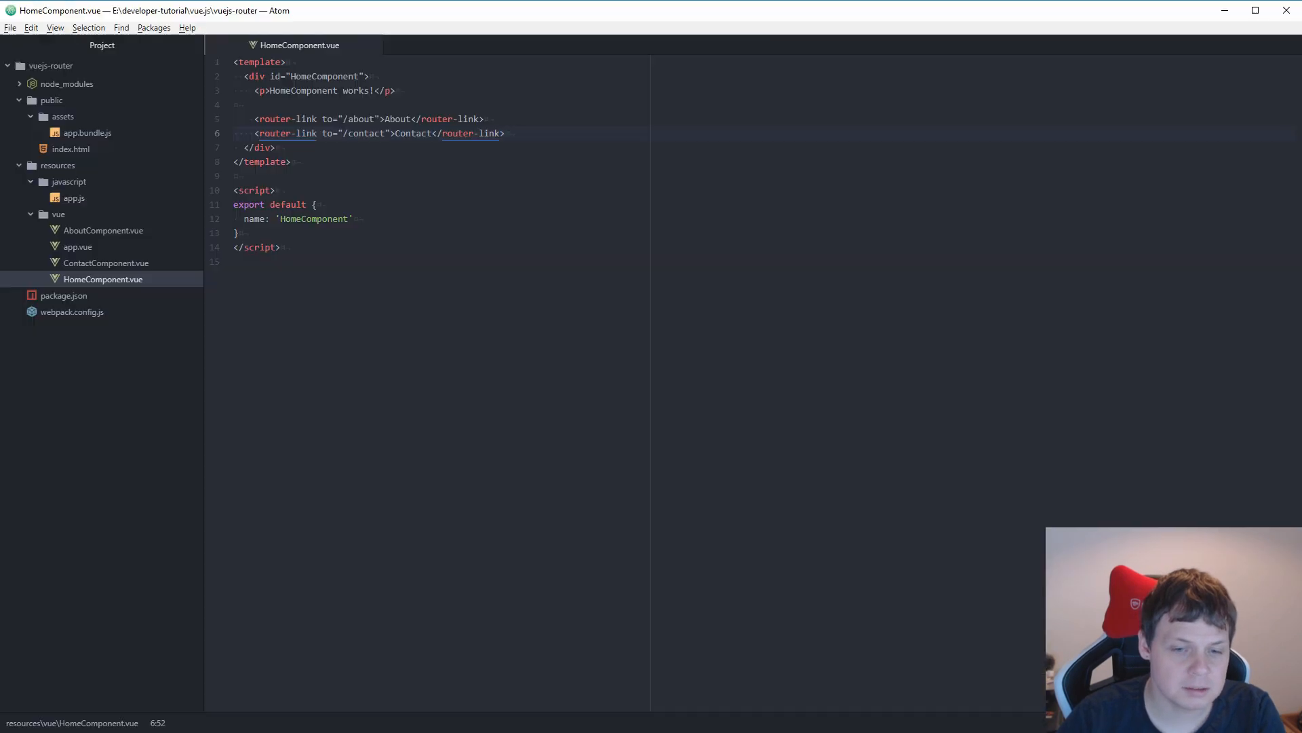
Wrap app.vue's Hello world! in a router-link with :to="{name:'HomeComponent'}".
click(234, 260)
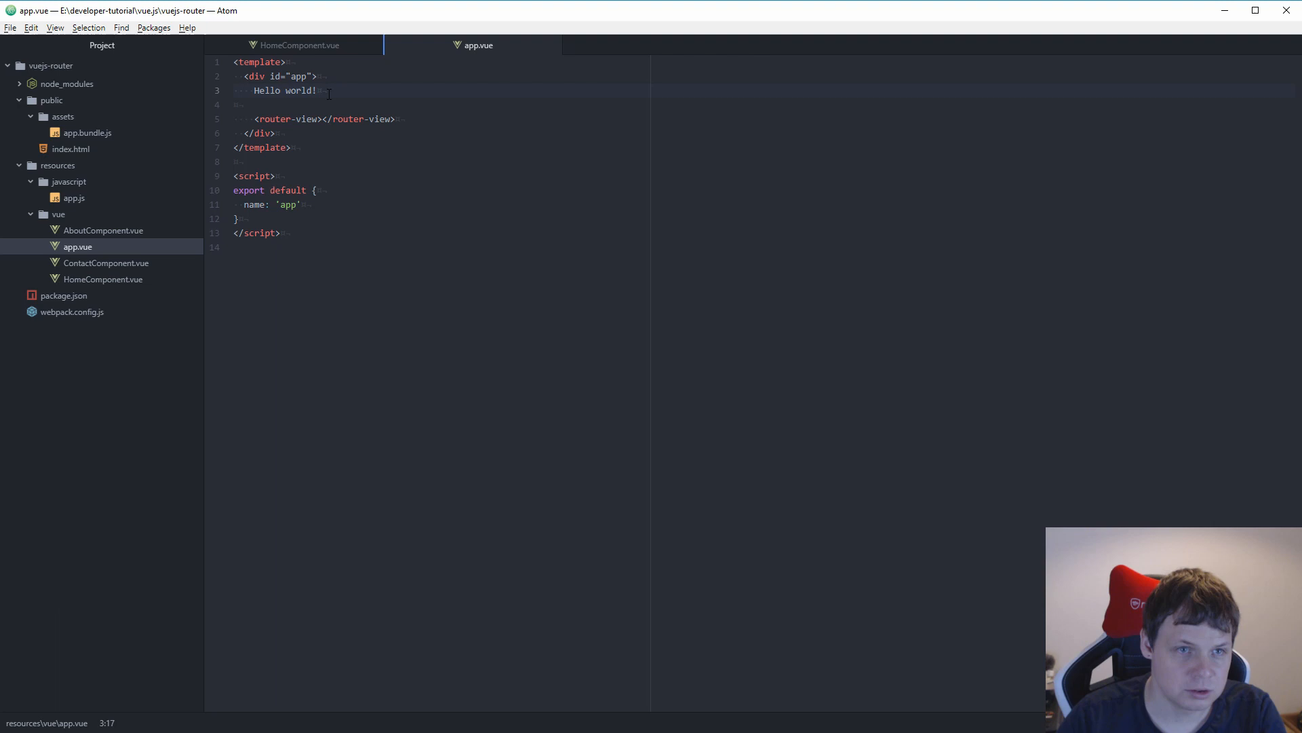
text(<a)
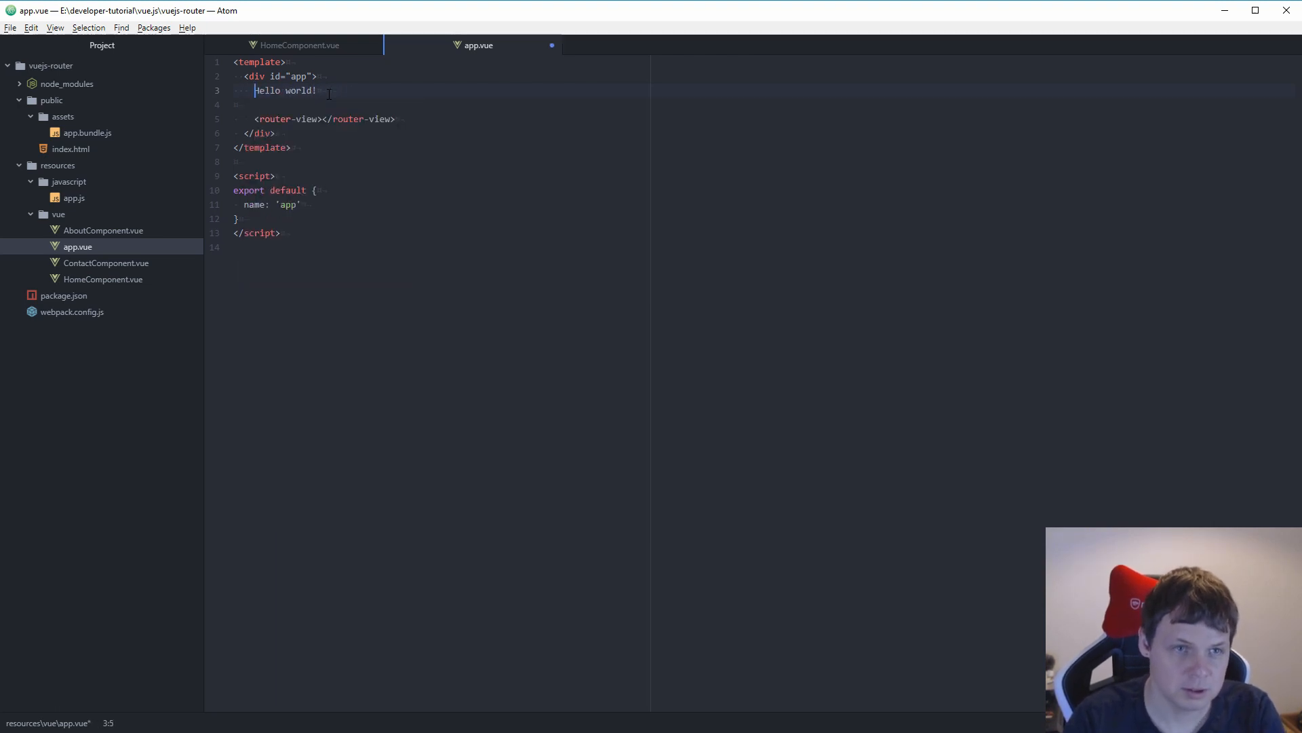
text(<router-link :to="{)
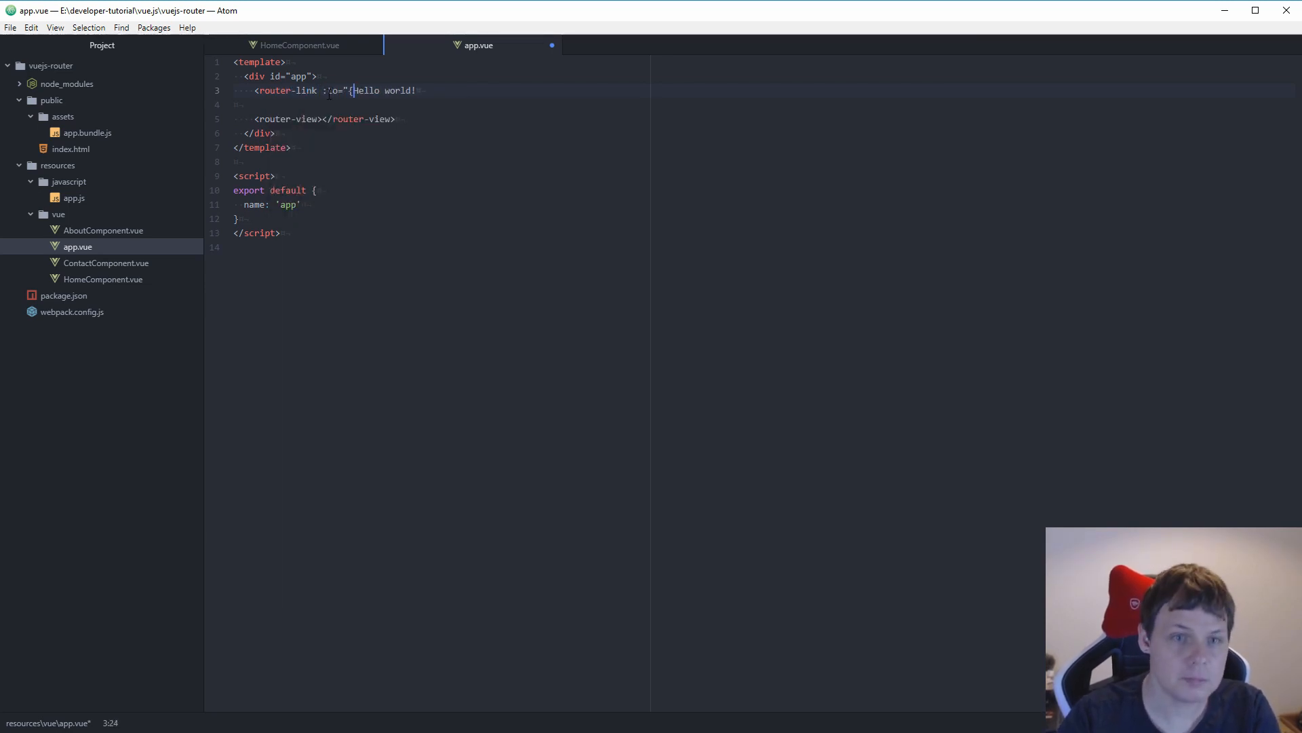
text(name:)
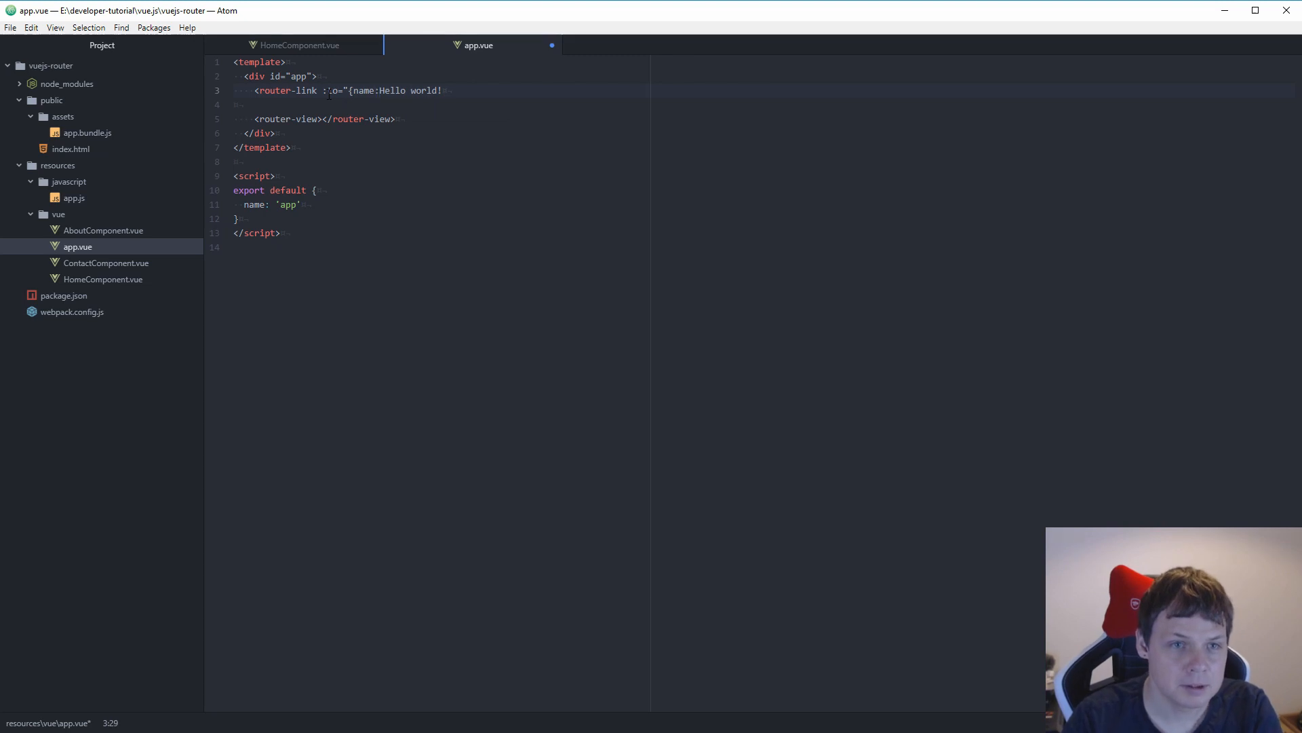
text(h)
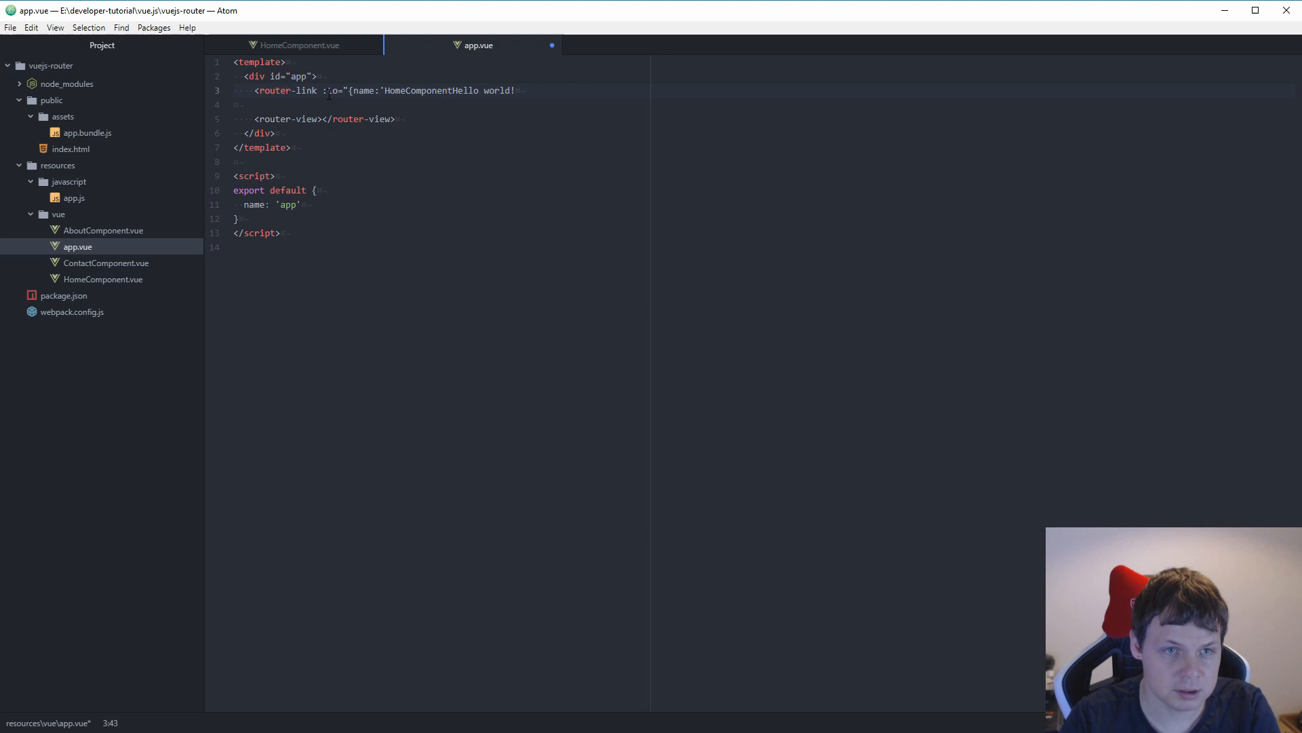
text('])
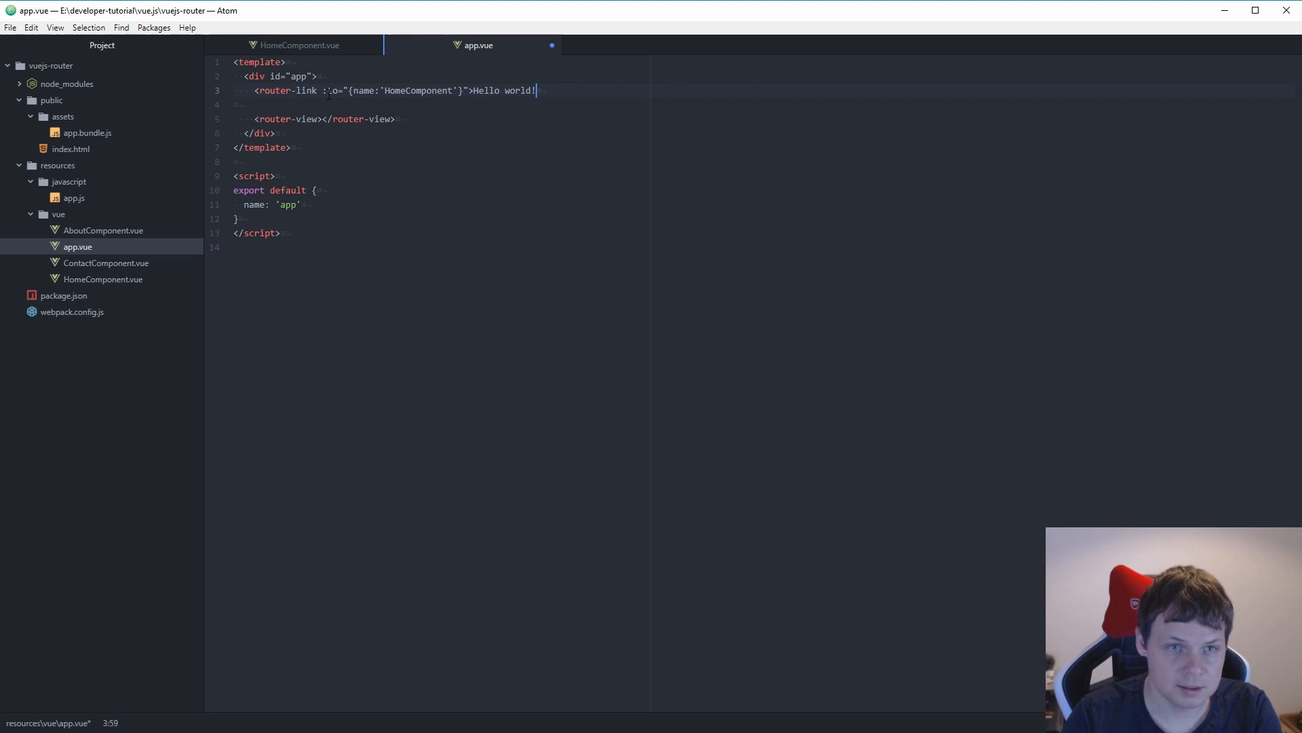
text(</)
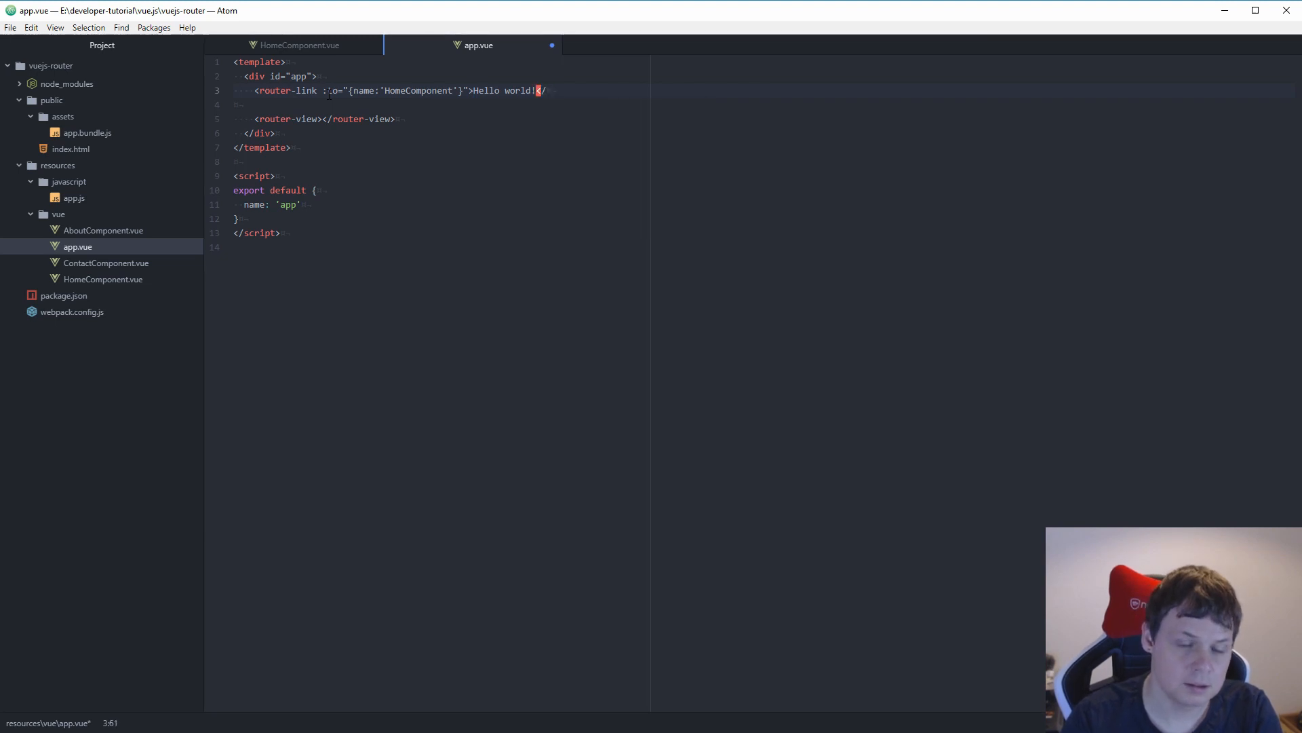
text(</router-link>)
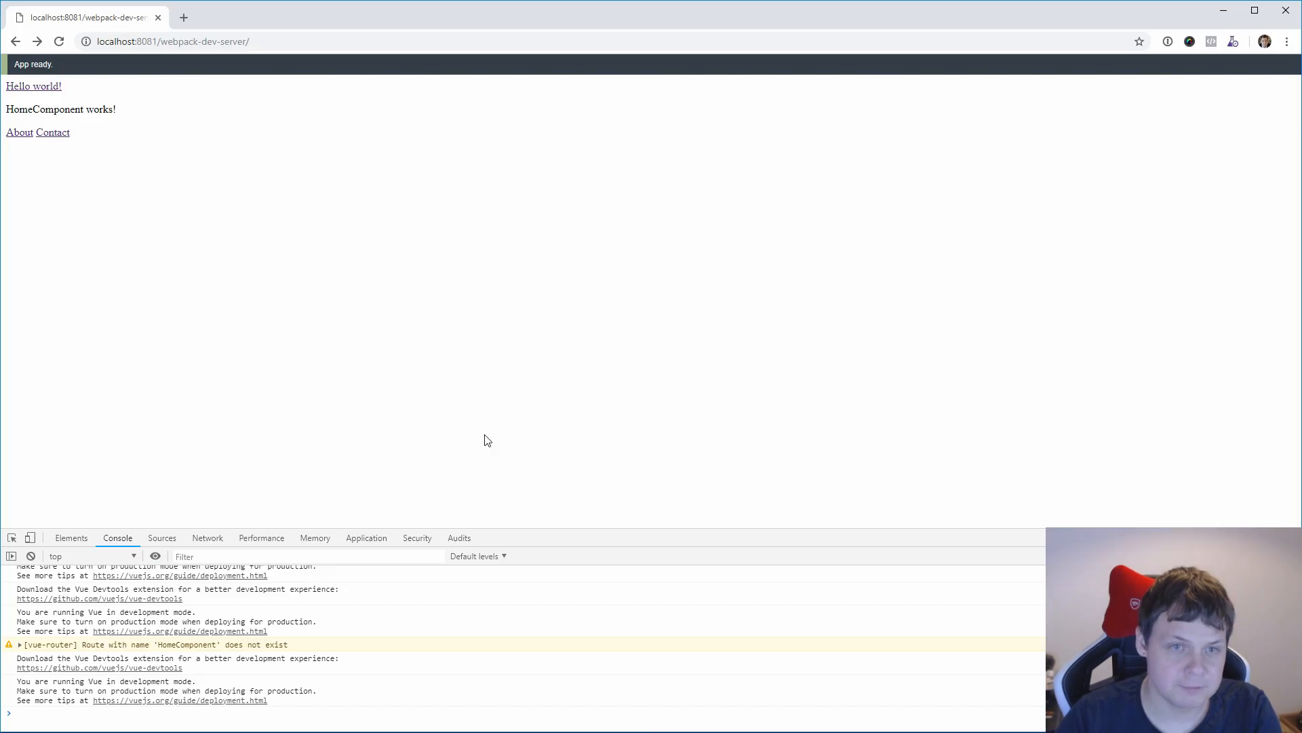
Follow the Contact link, then the Hello world! link, and note the missing-route warning.
click(53, 131)
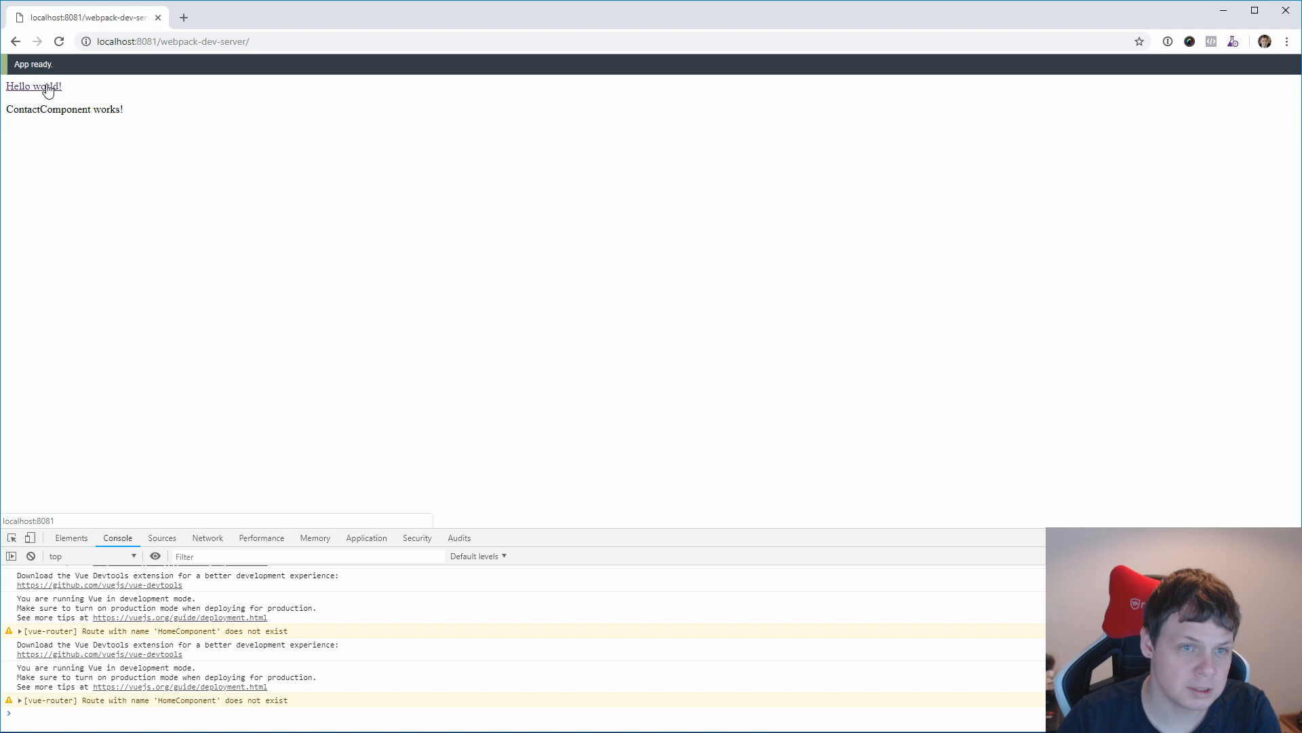
click(33, 86)
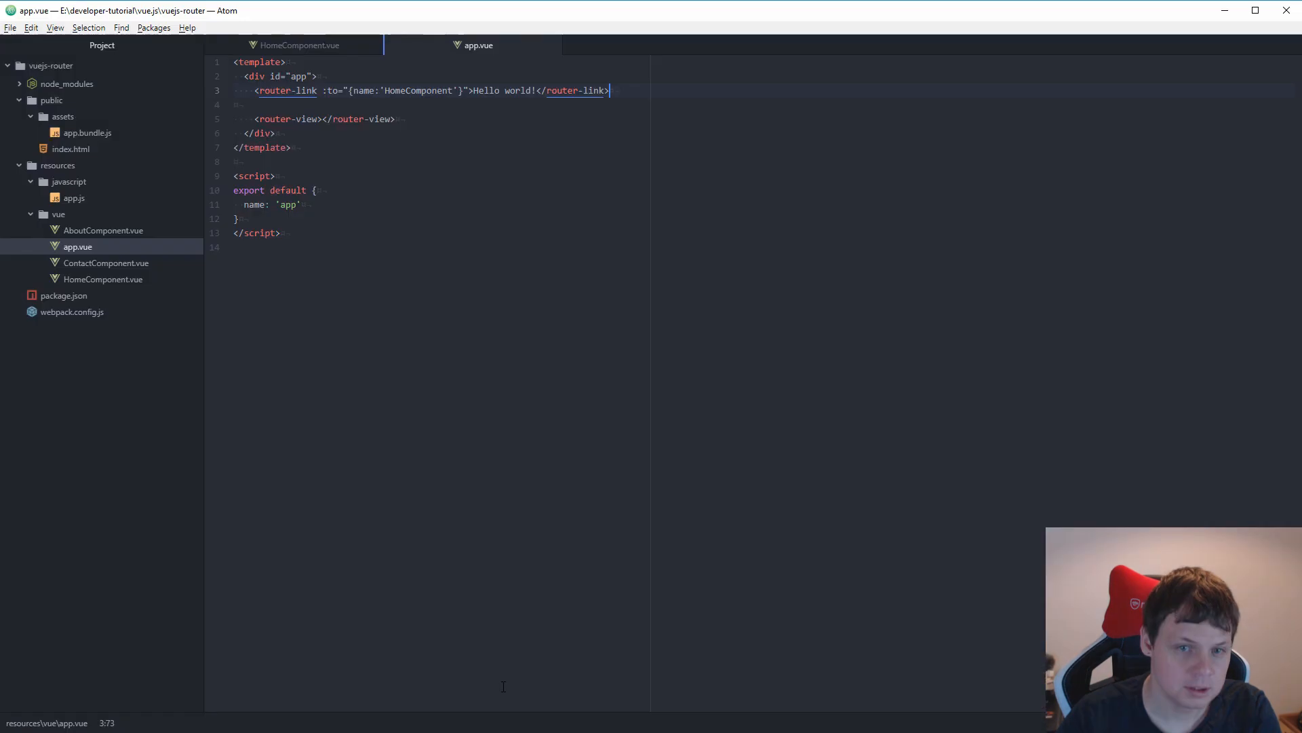
Cut the Hello world router-link line out of app.vue's template after checking app.js and HomeComponent.vue.
click(297, 45)
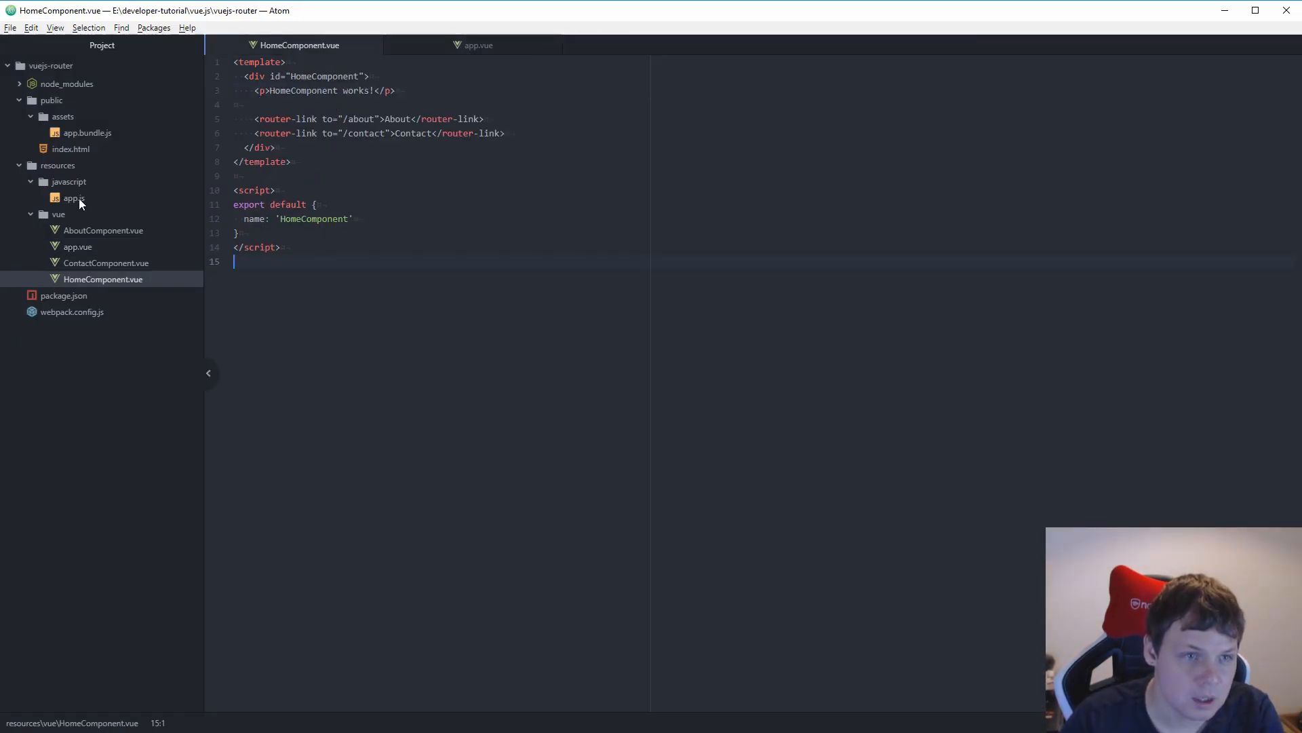
click(74, 198)
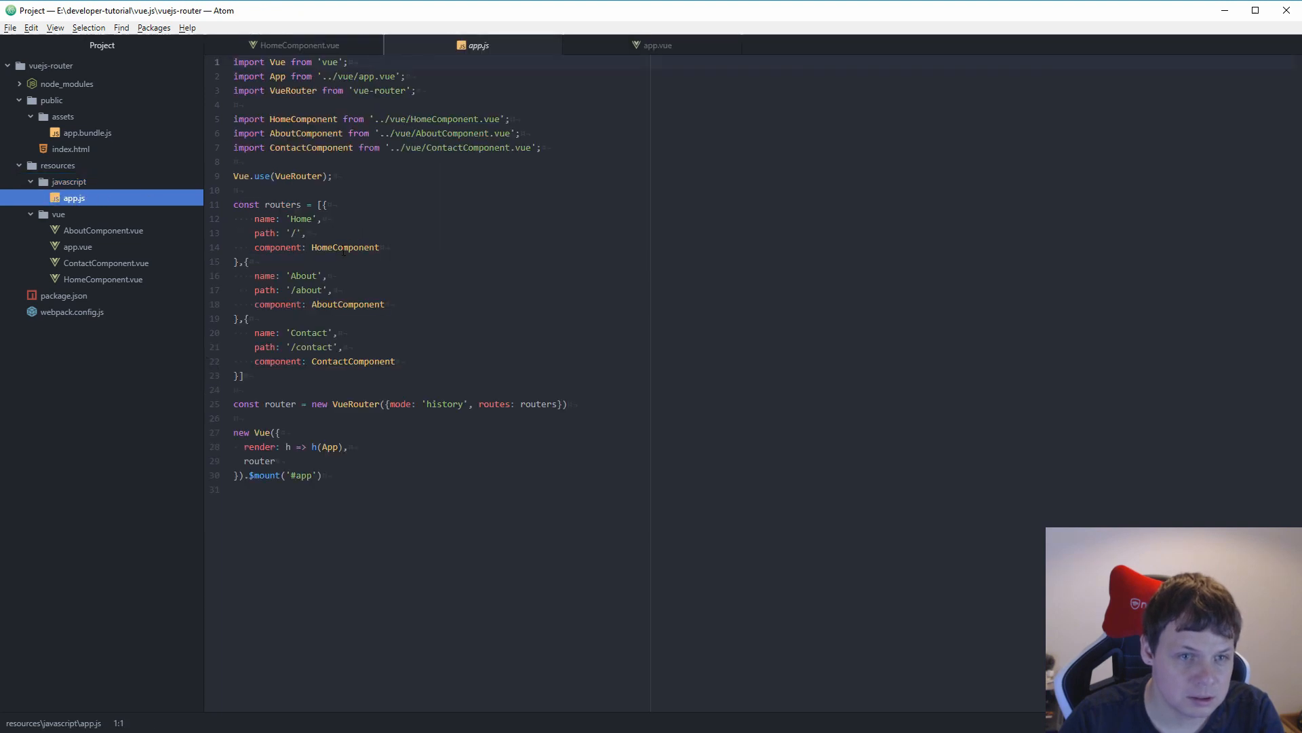
click(297, 45)
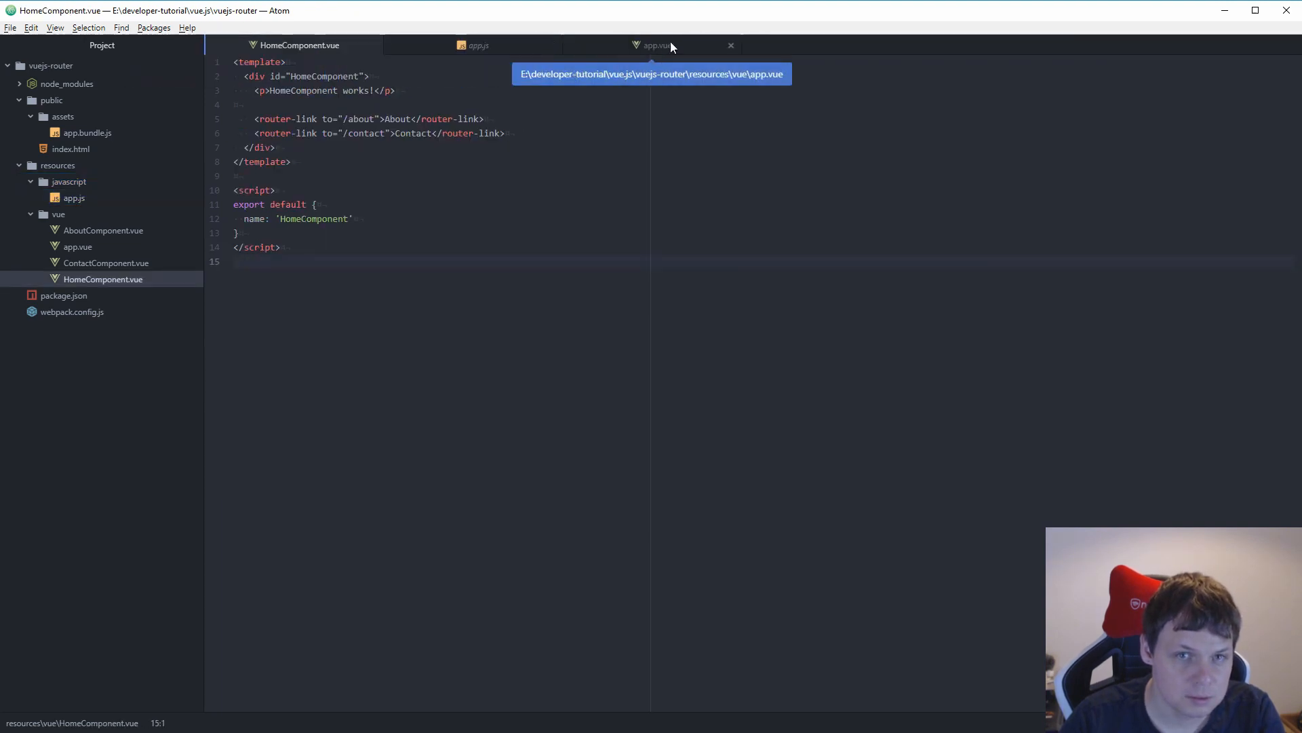
click(655, 45)
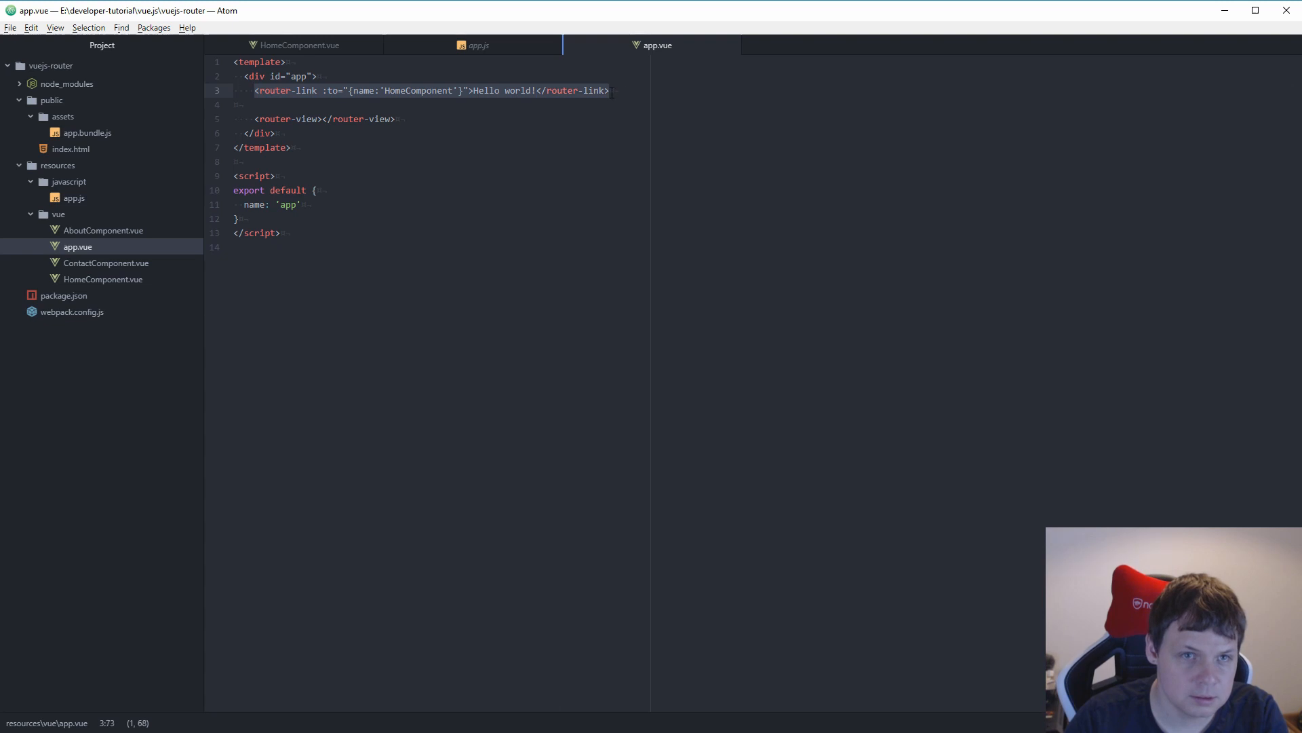
key(Delete)
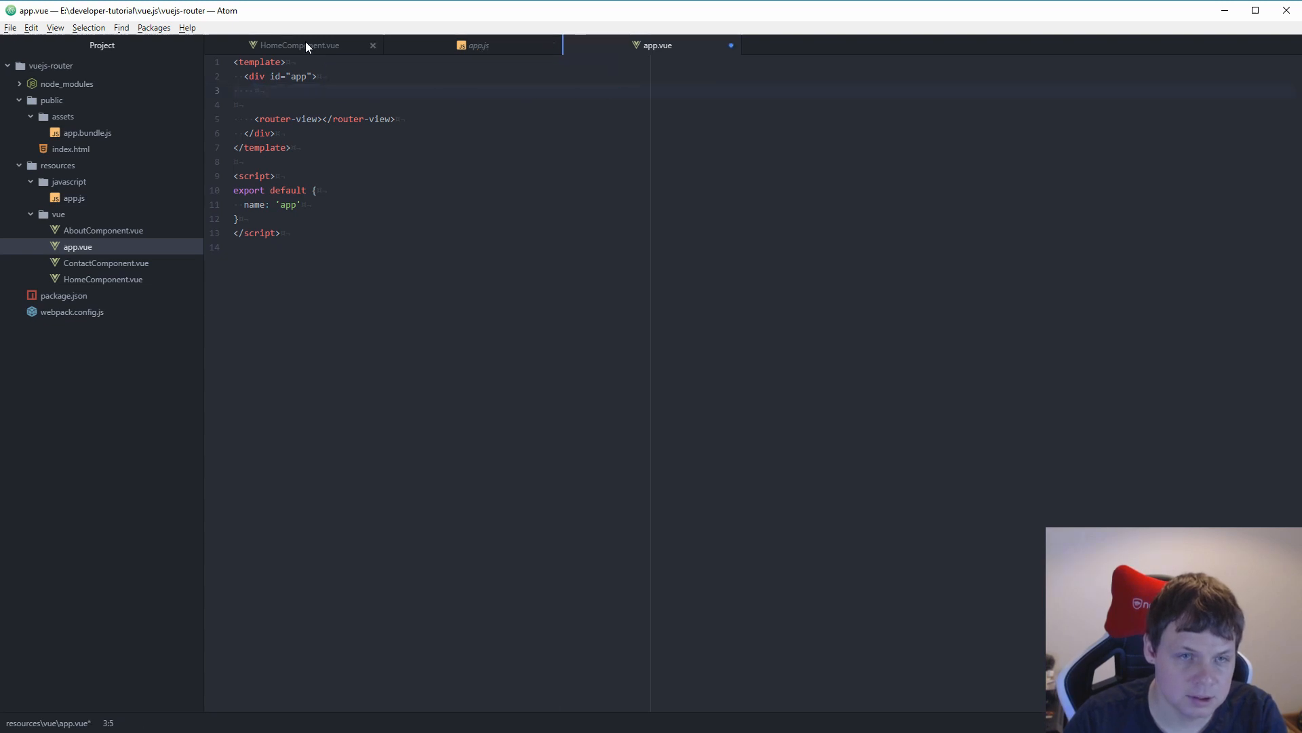
click(297, 45)
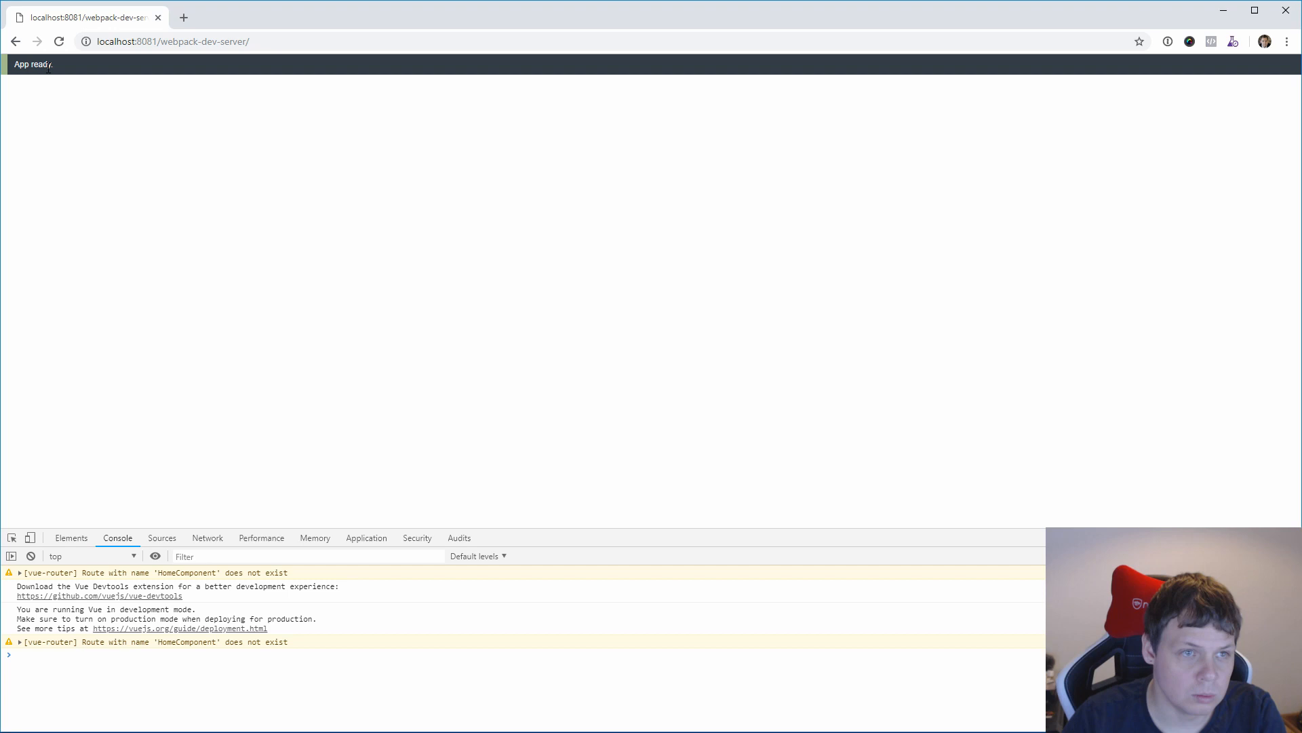
Go back and follow the Hello world! link again to see the repeated HomeComponent route warning.
click(14, 42)
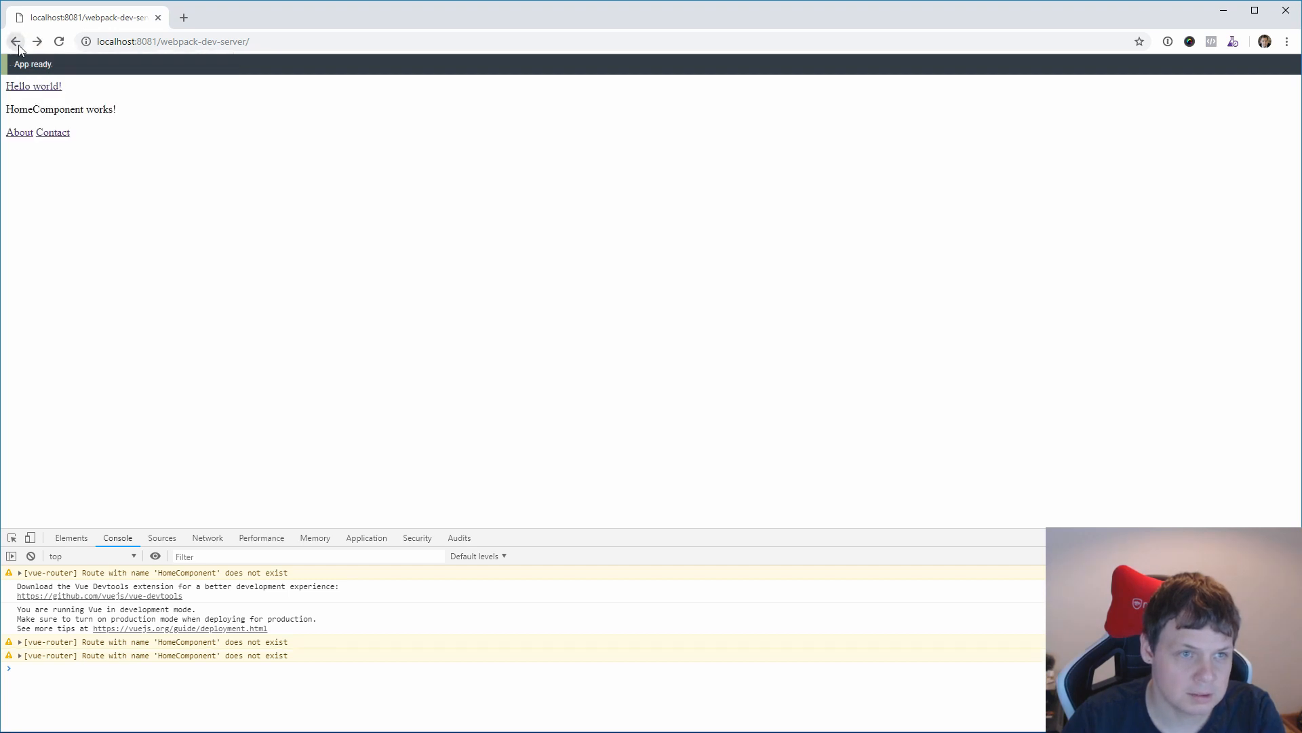
click(15, 42)
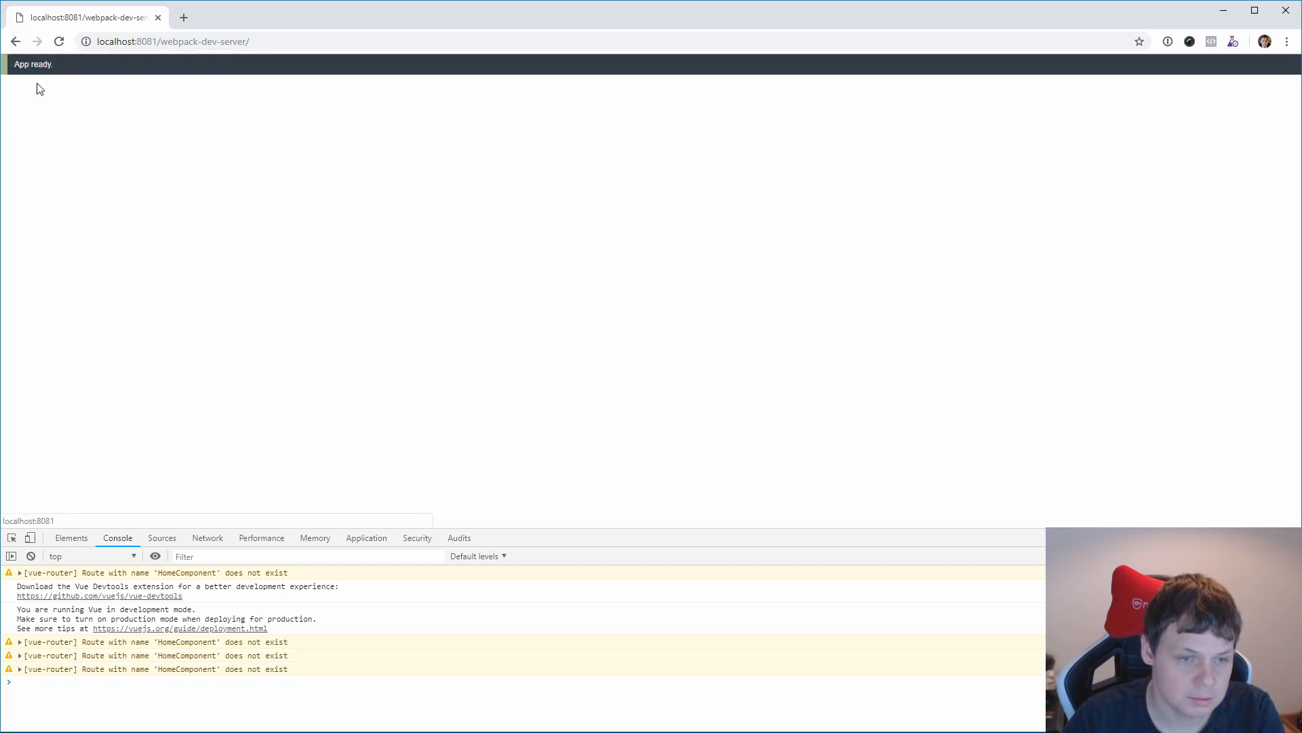
mouse_move(119, 129)
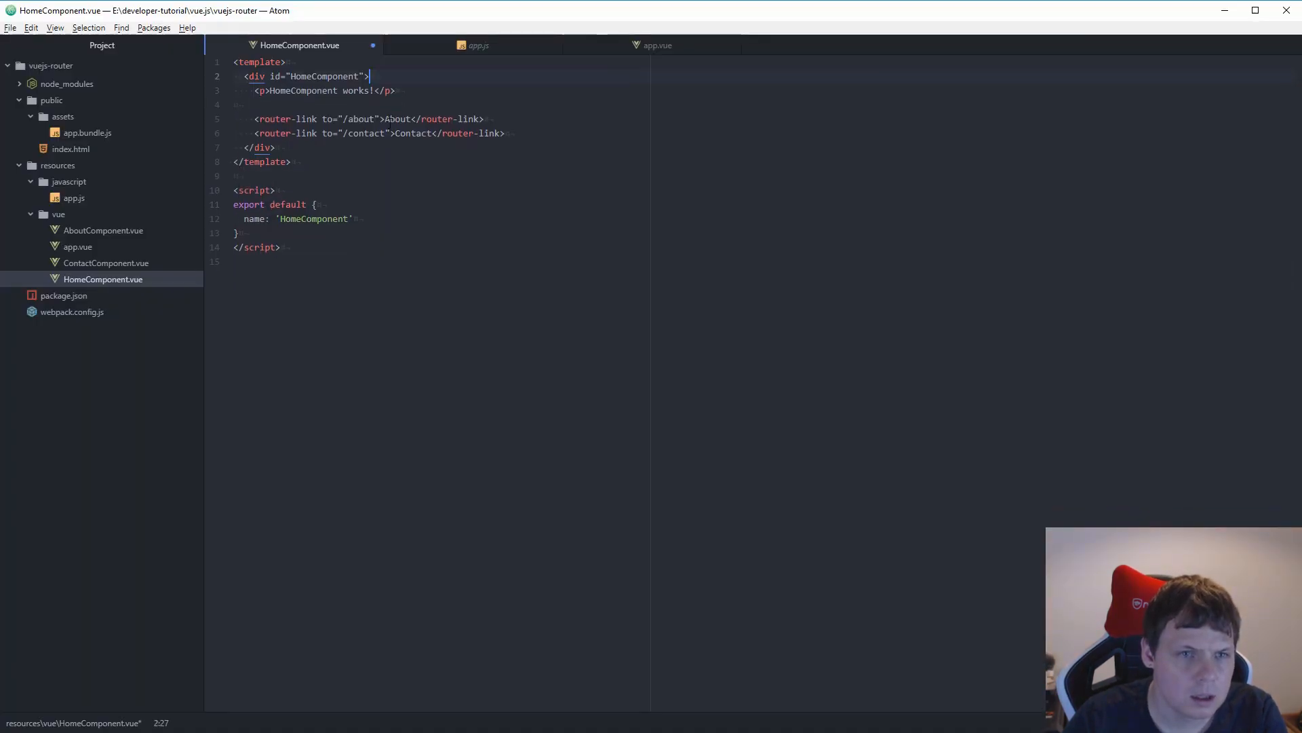
Review app.js to confirm the routes are named Home, About and Contact.
click(657, 45)
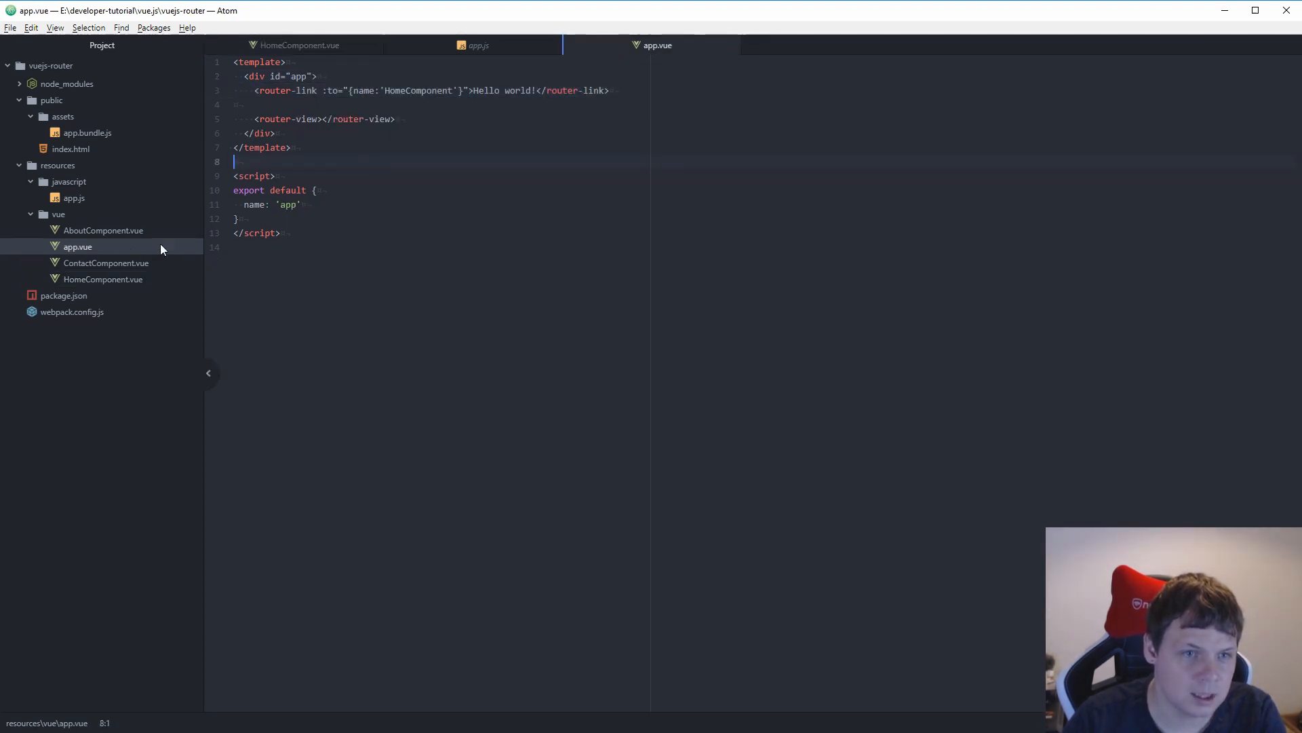
mouse_move(71, 207)
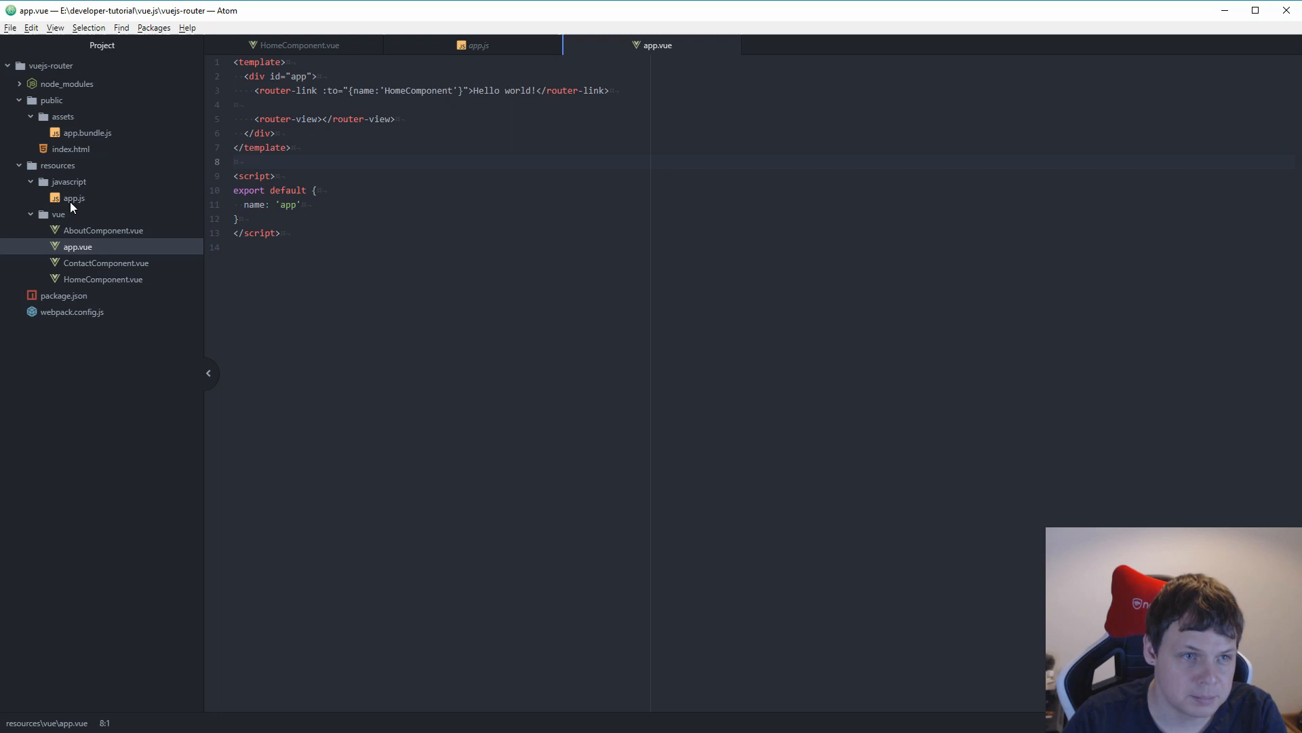
click(476, 45)
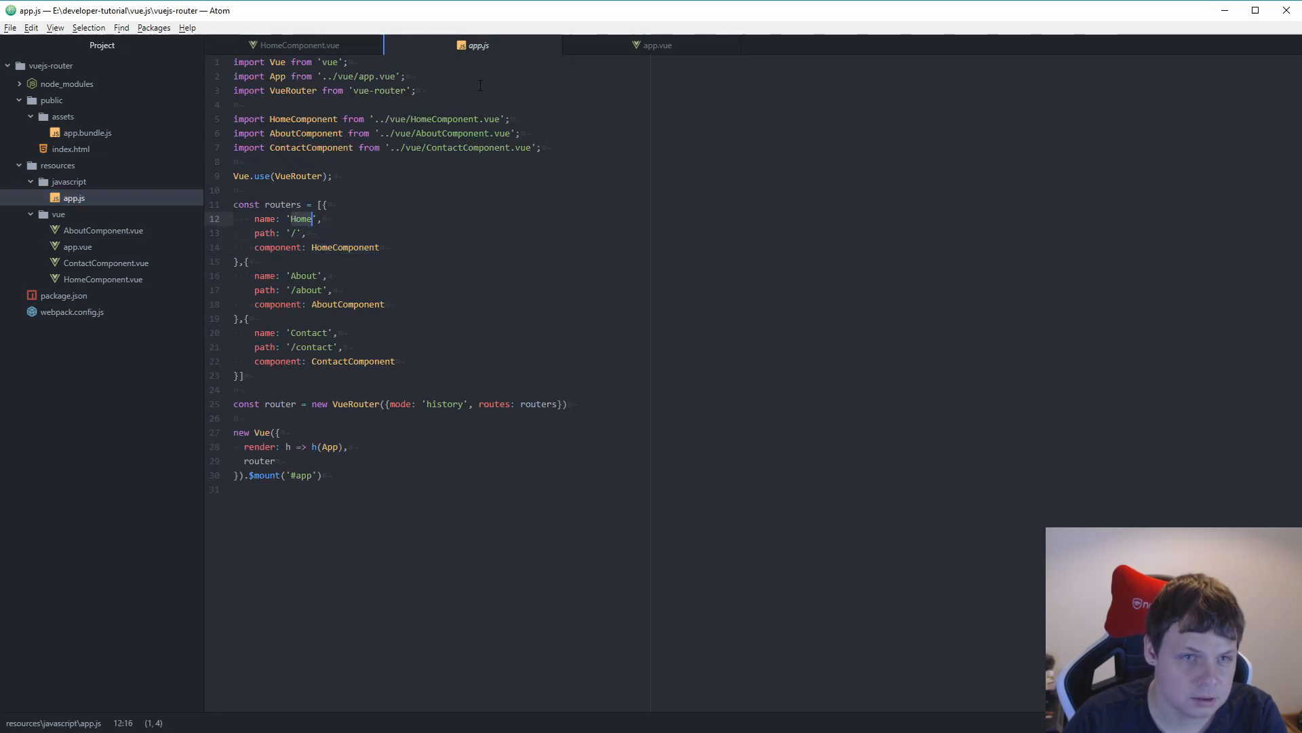
click(657, 44)
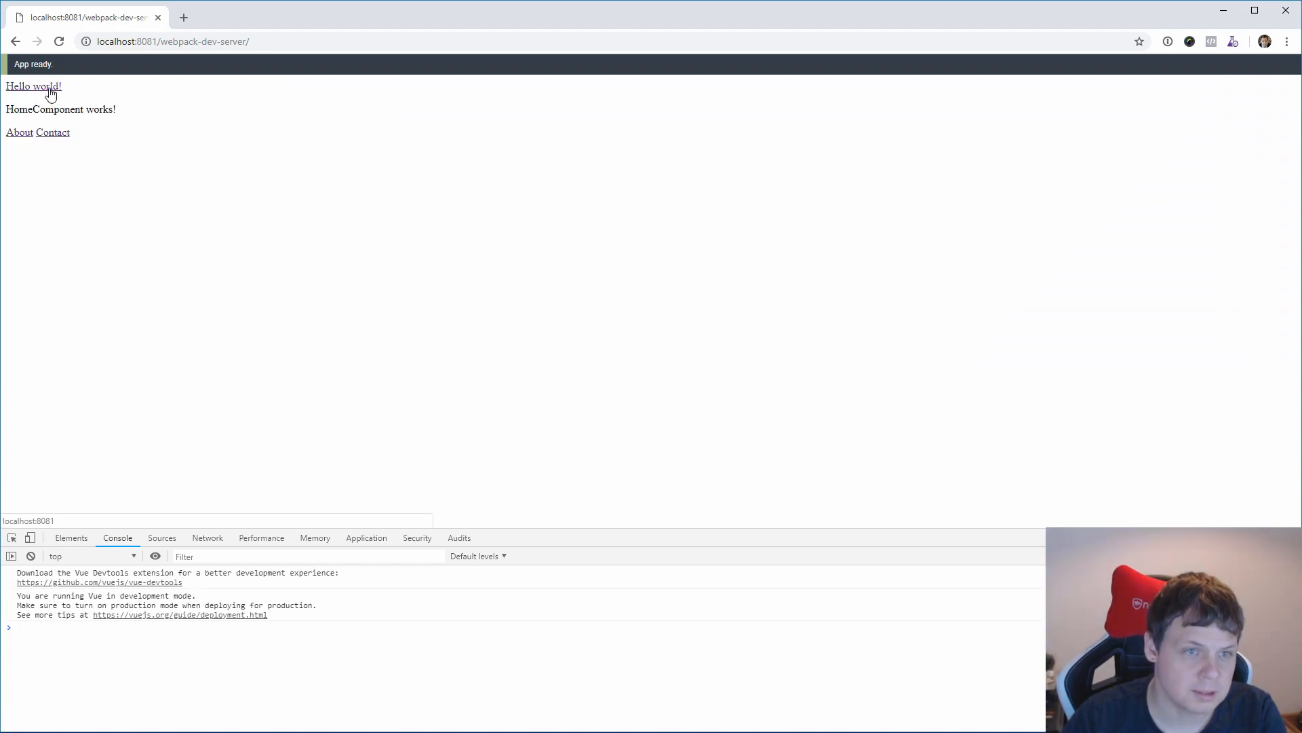
mouse_move(52, 132)
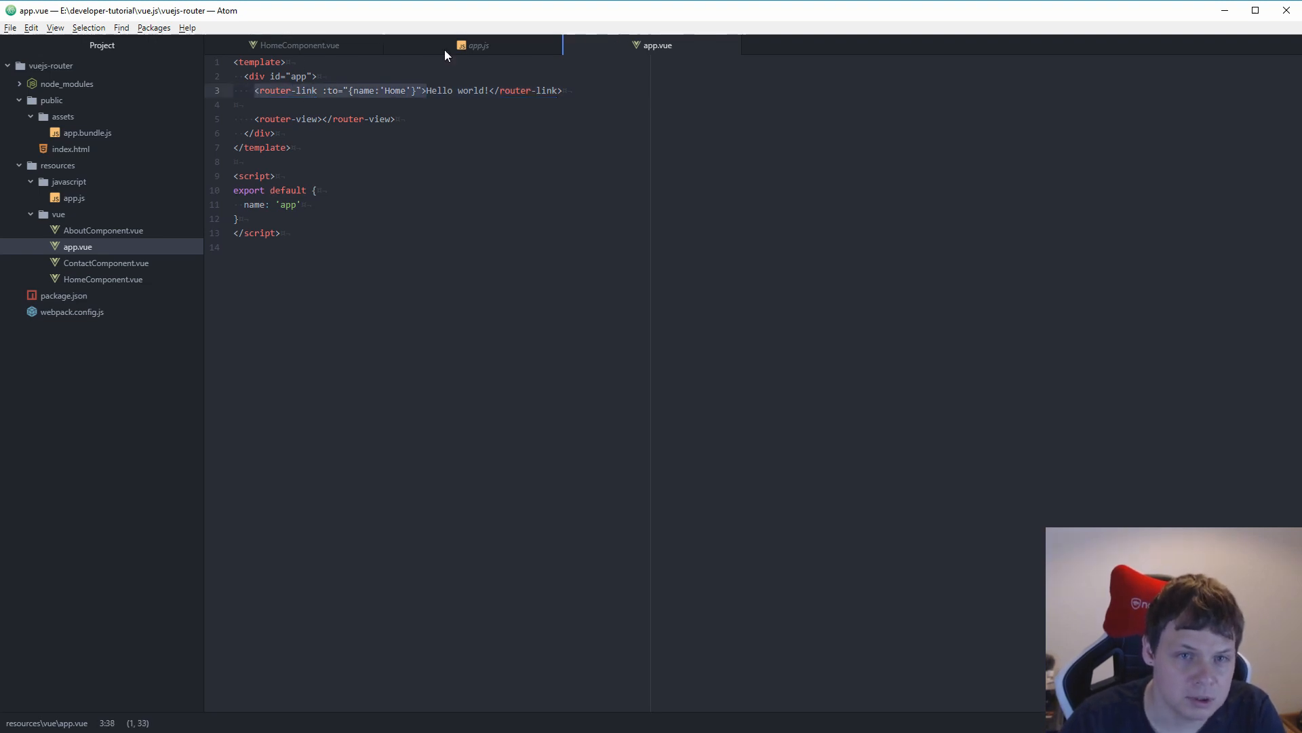
Move the links into app.vue as Home, About and Contact router-links bound to {name: ...} routes.
click(297, 45)
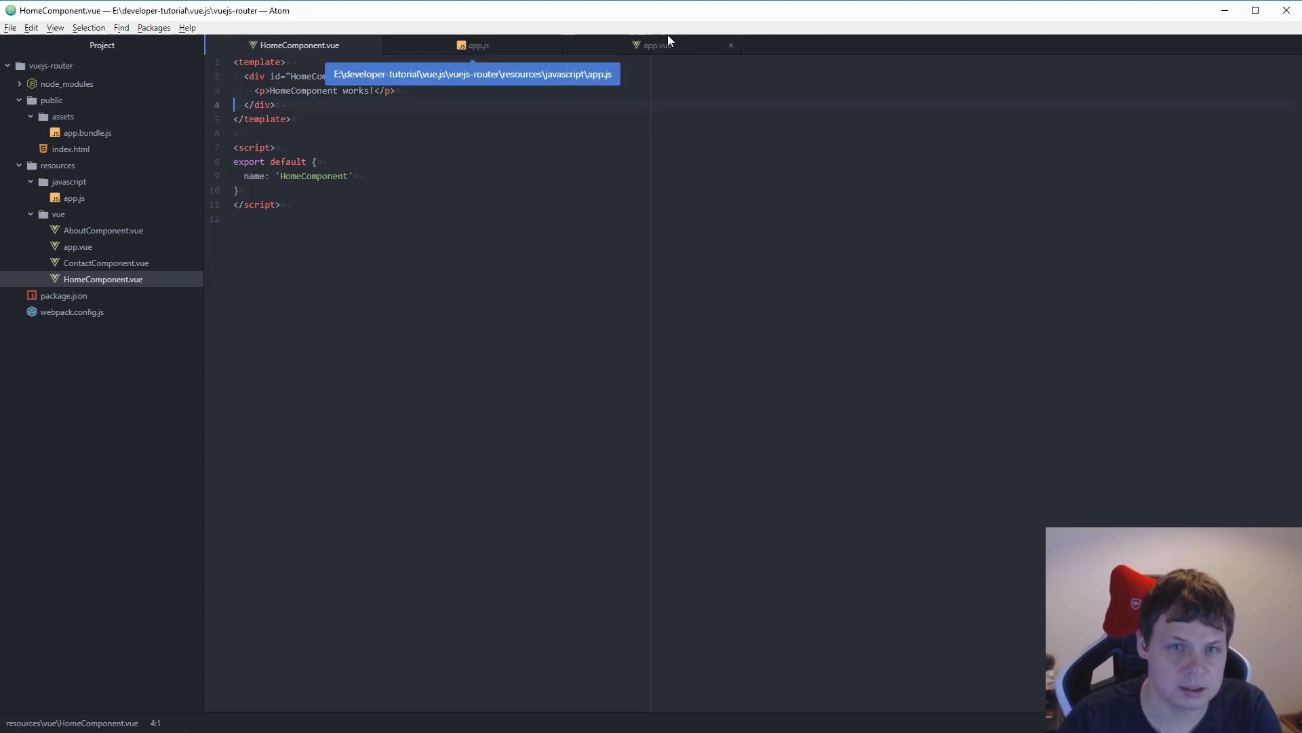
click(657, 45)
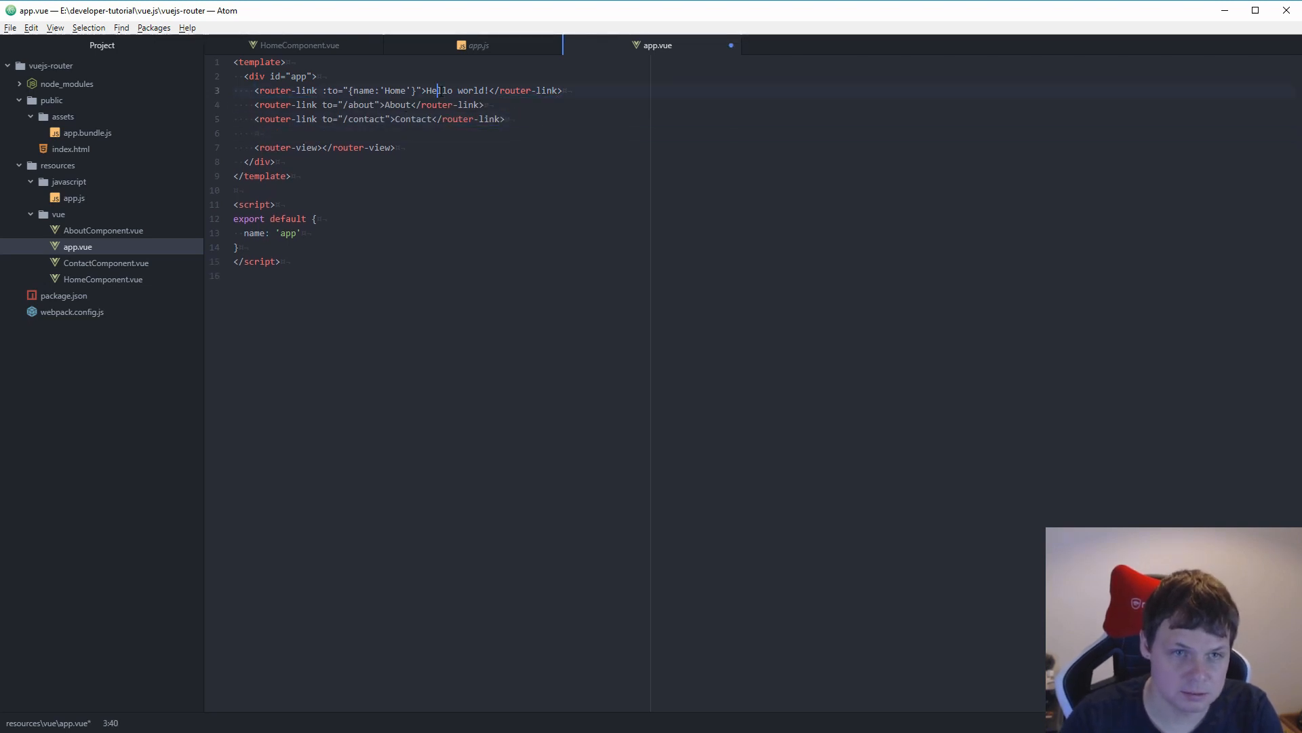
text(HomeComponent)
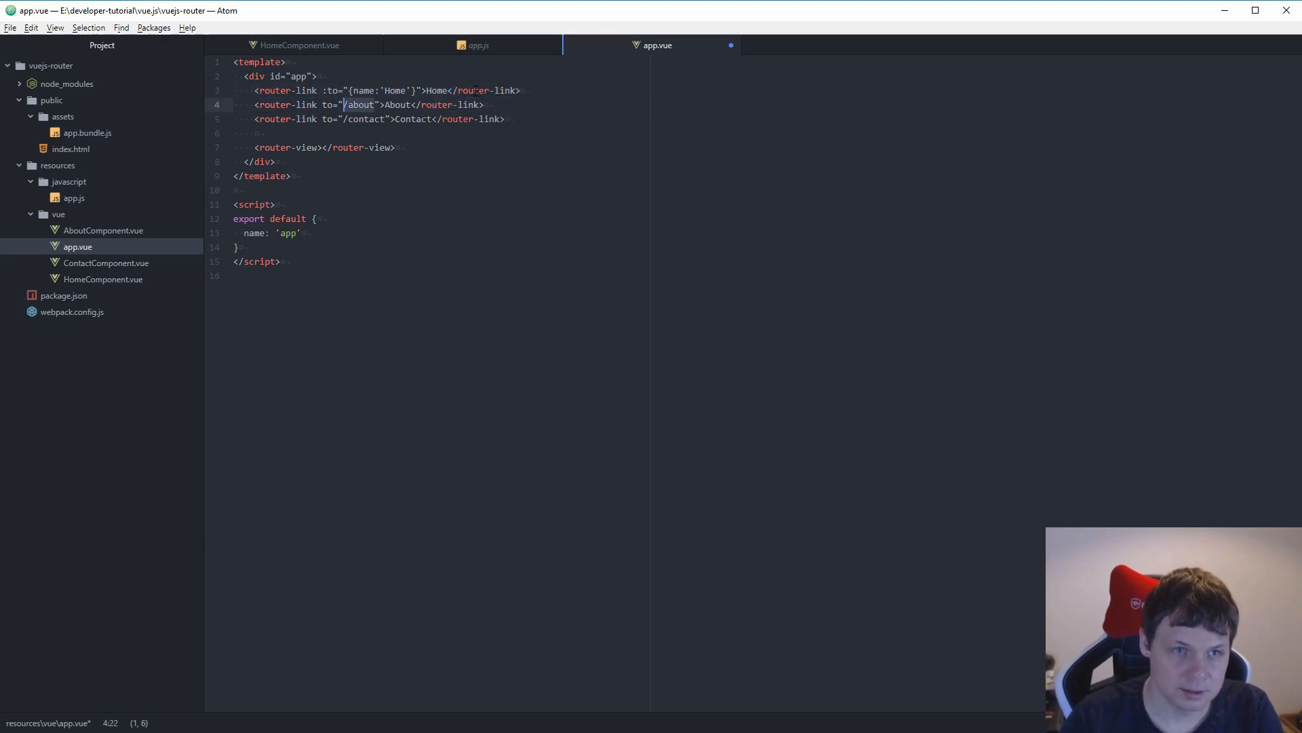
text({name: 'A)
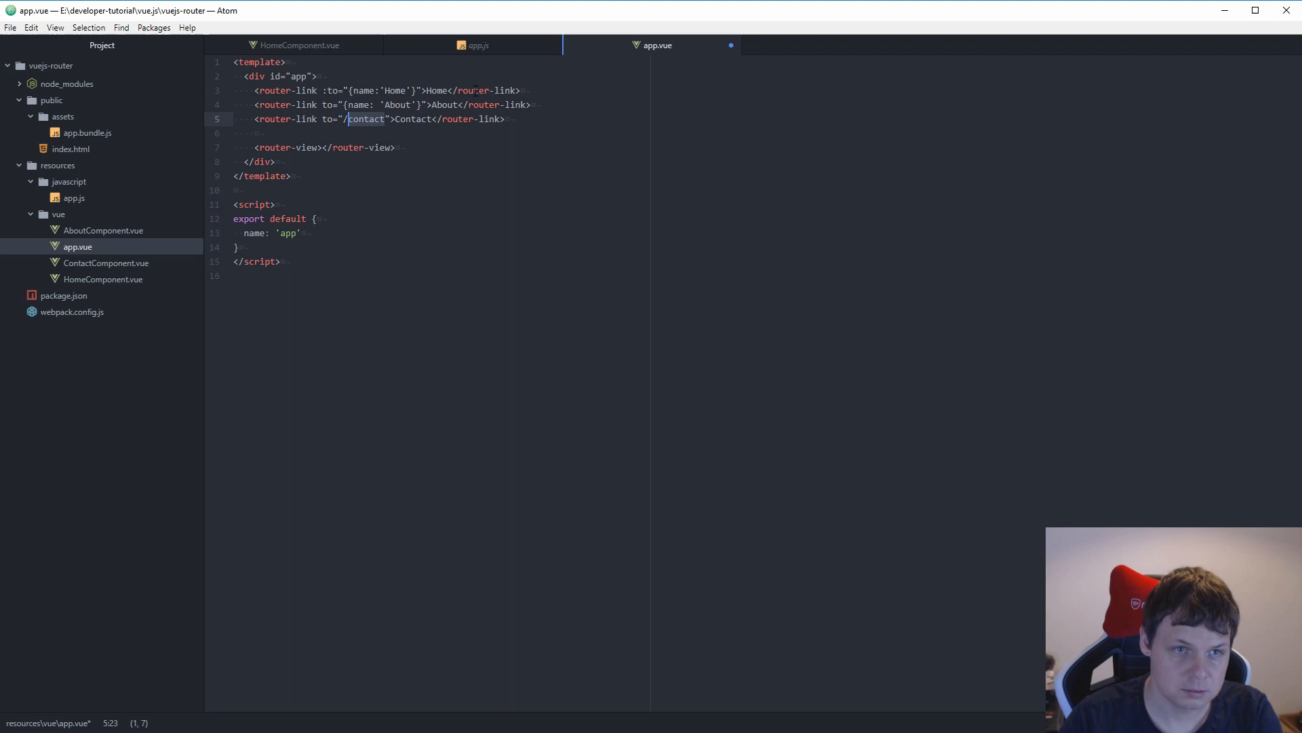
text({name: ')
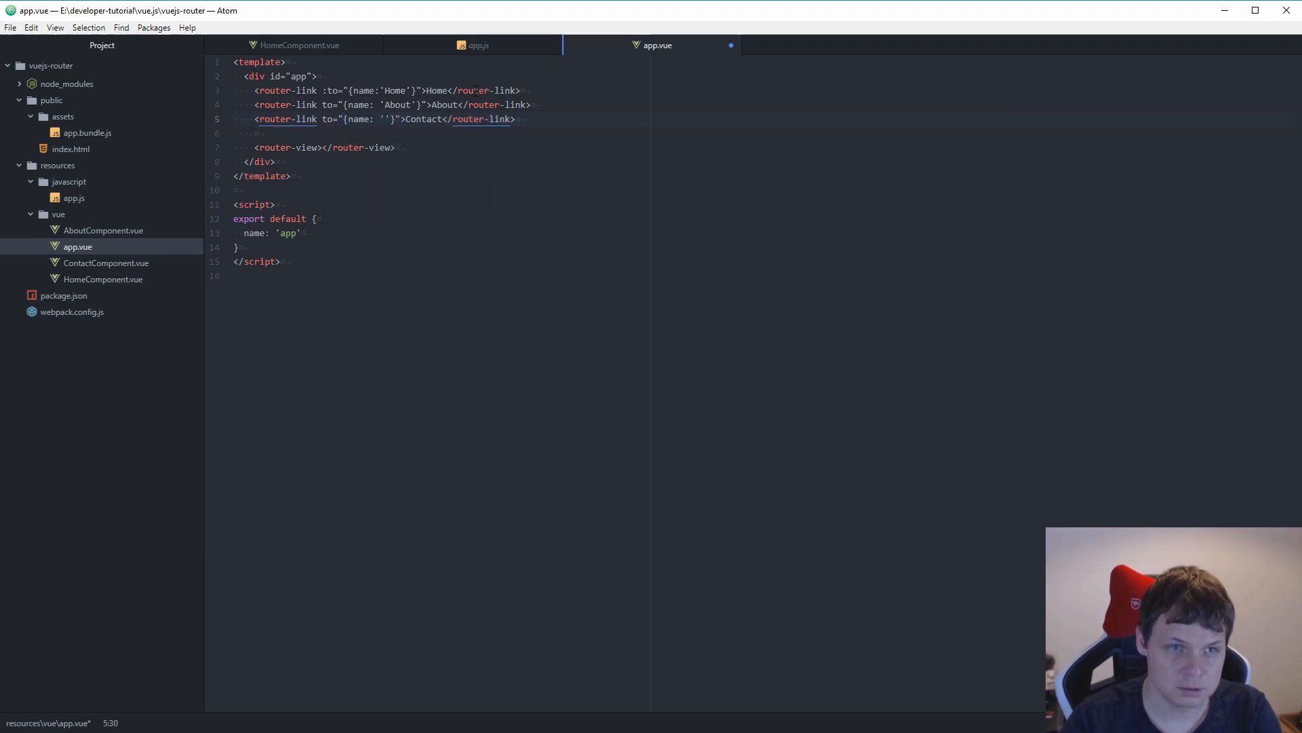
text(Contact)
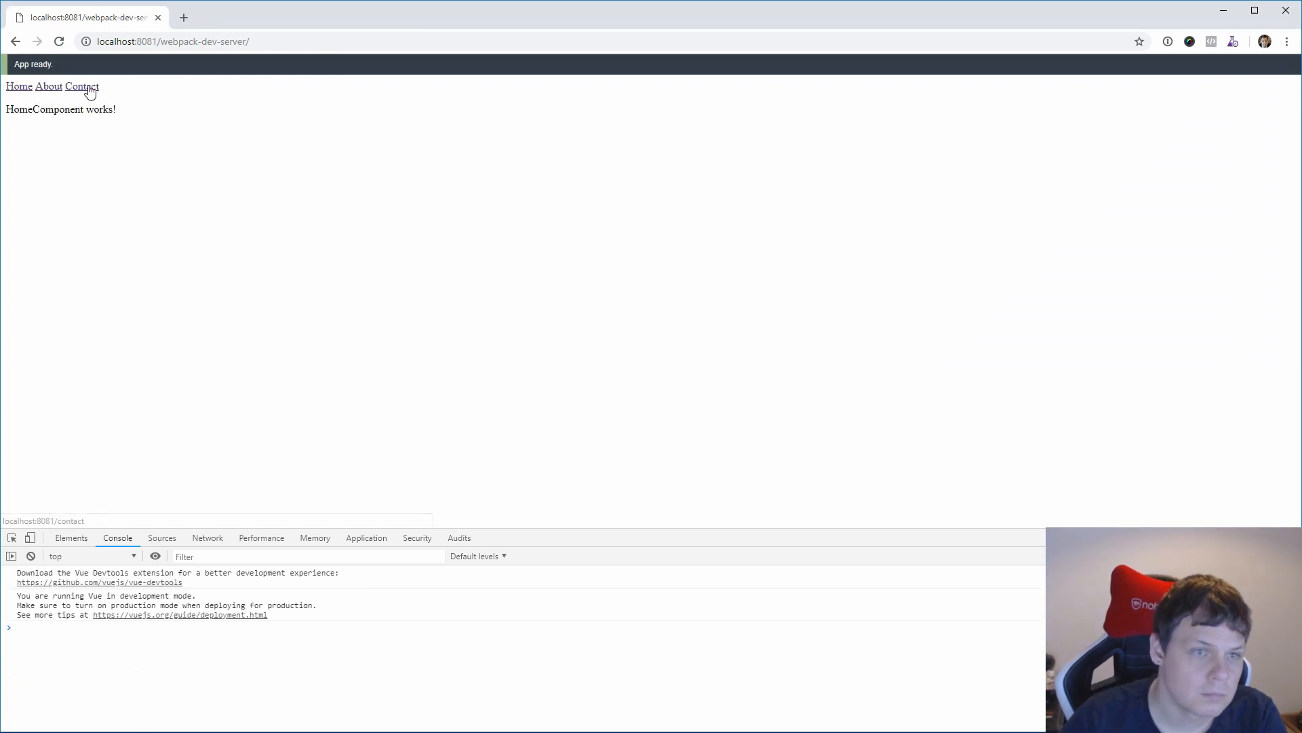
mouse_move(63, 109)
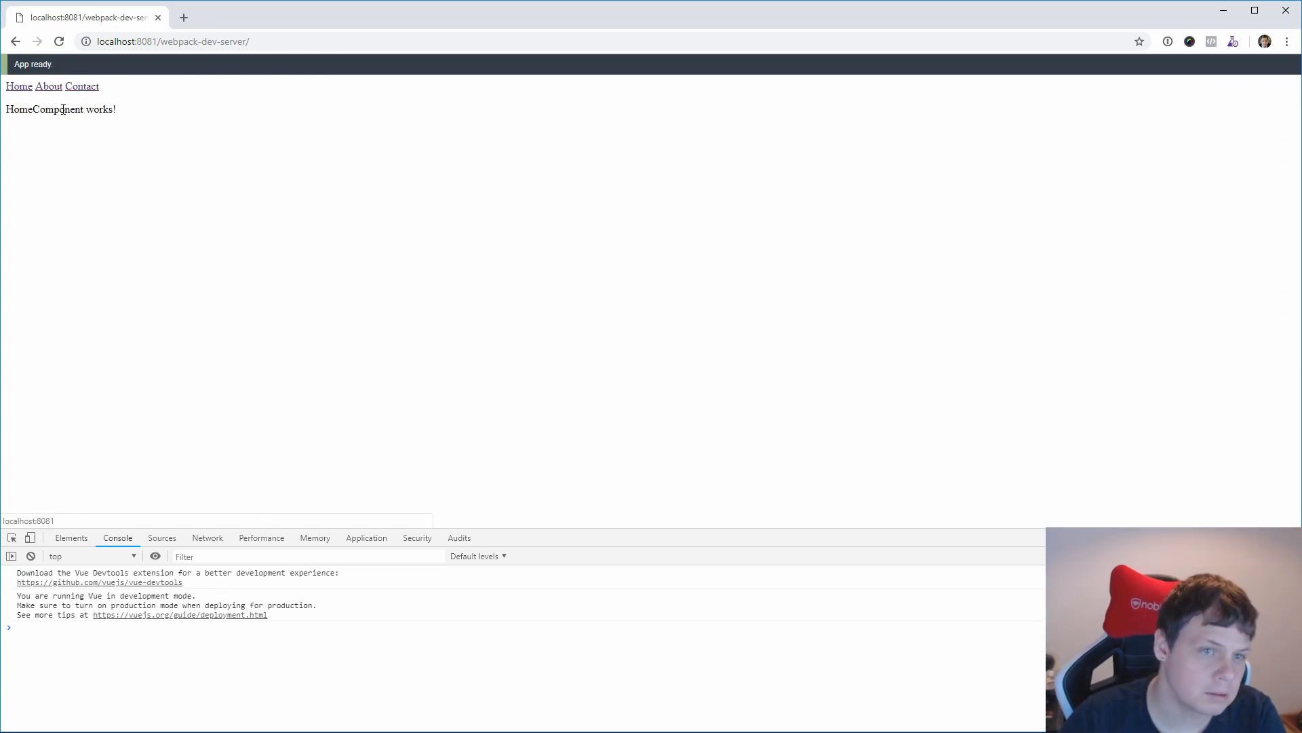
Hover the Contact link in the reloaded page to check its URL.
click(49, 85)
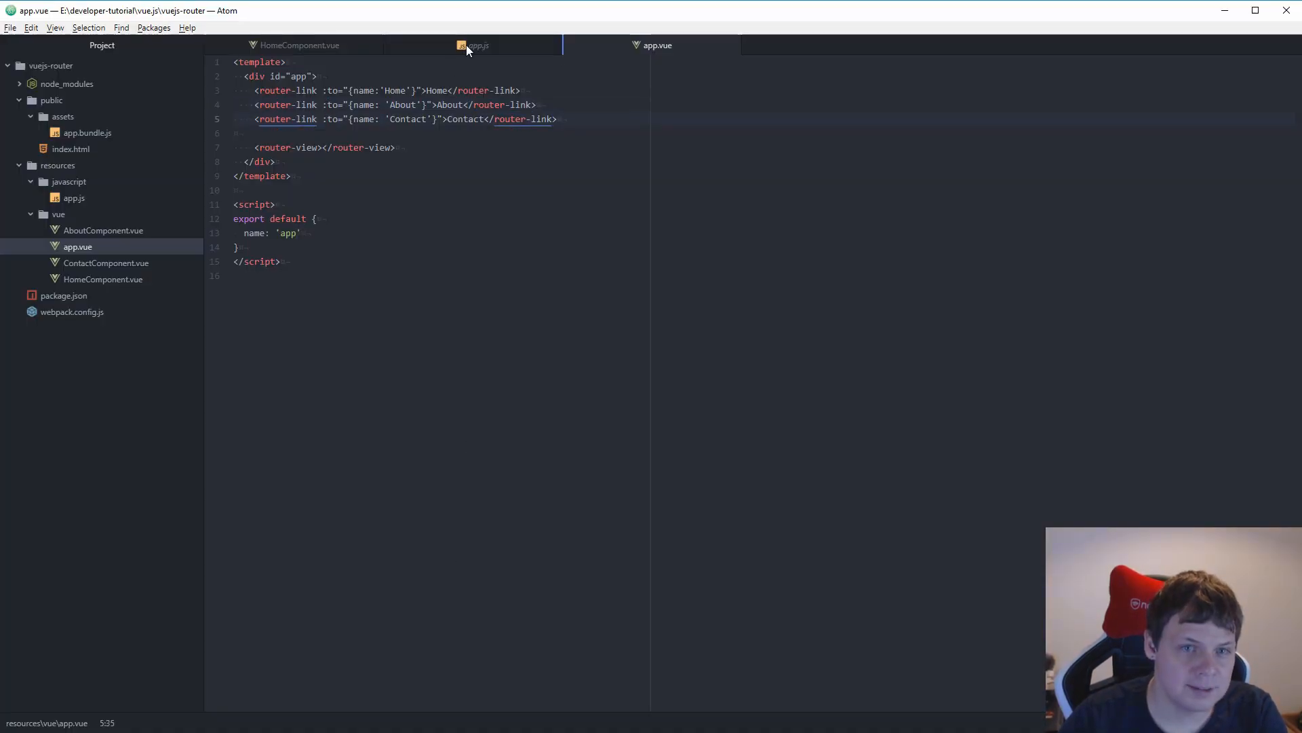
Change the About route's path in app.js to /about-me.
click(473, 45)
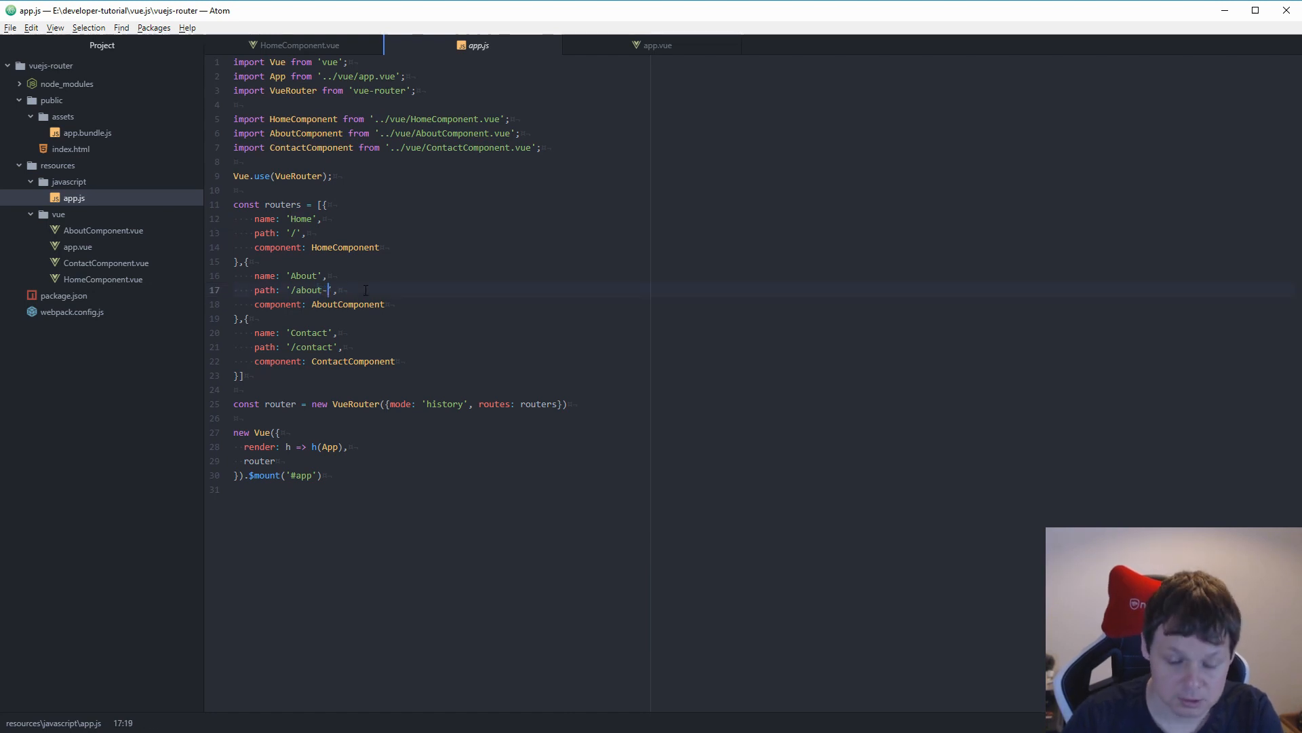
text(-me)
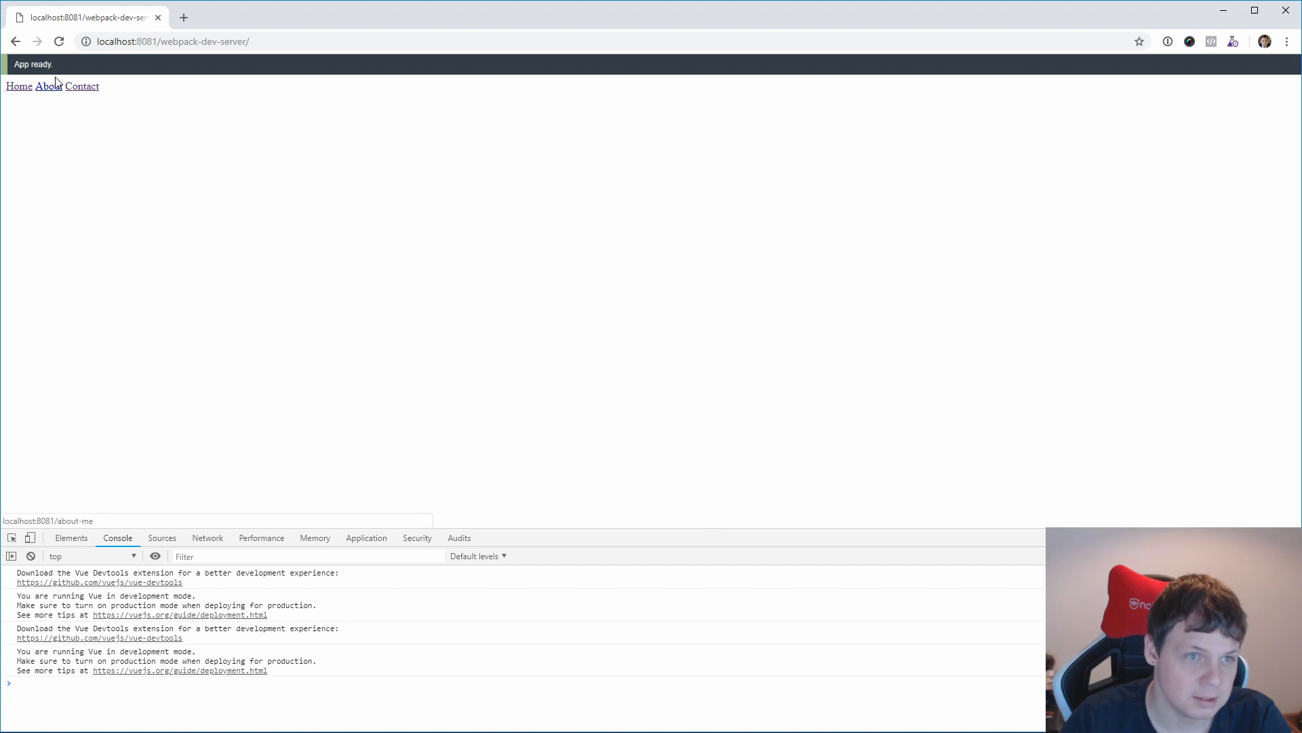
Follow the About link to /about-me and confirm 'AboutComponent works!' renders.
click(49, 86)
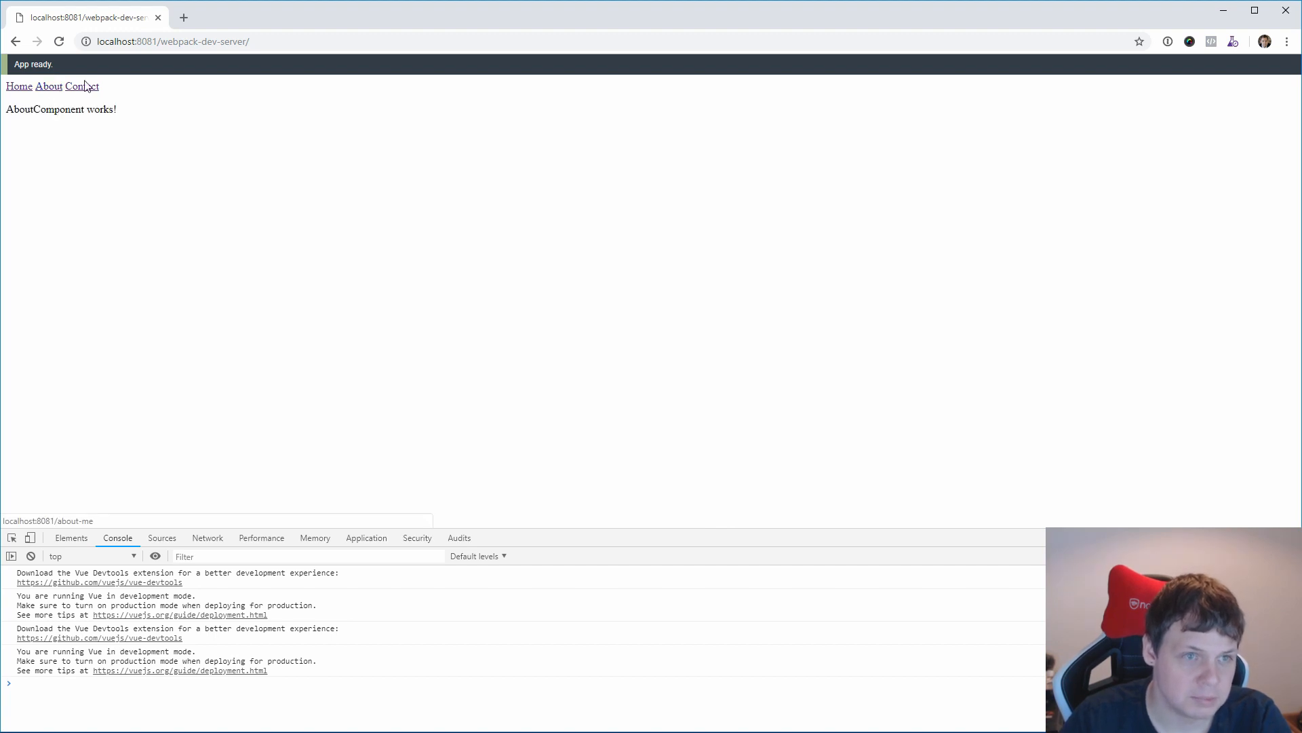
click(208, 42)
text(a)
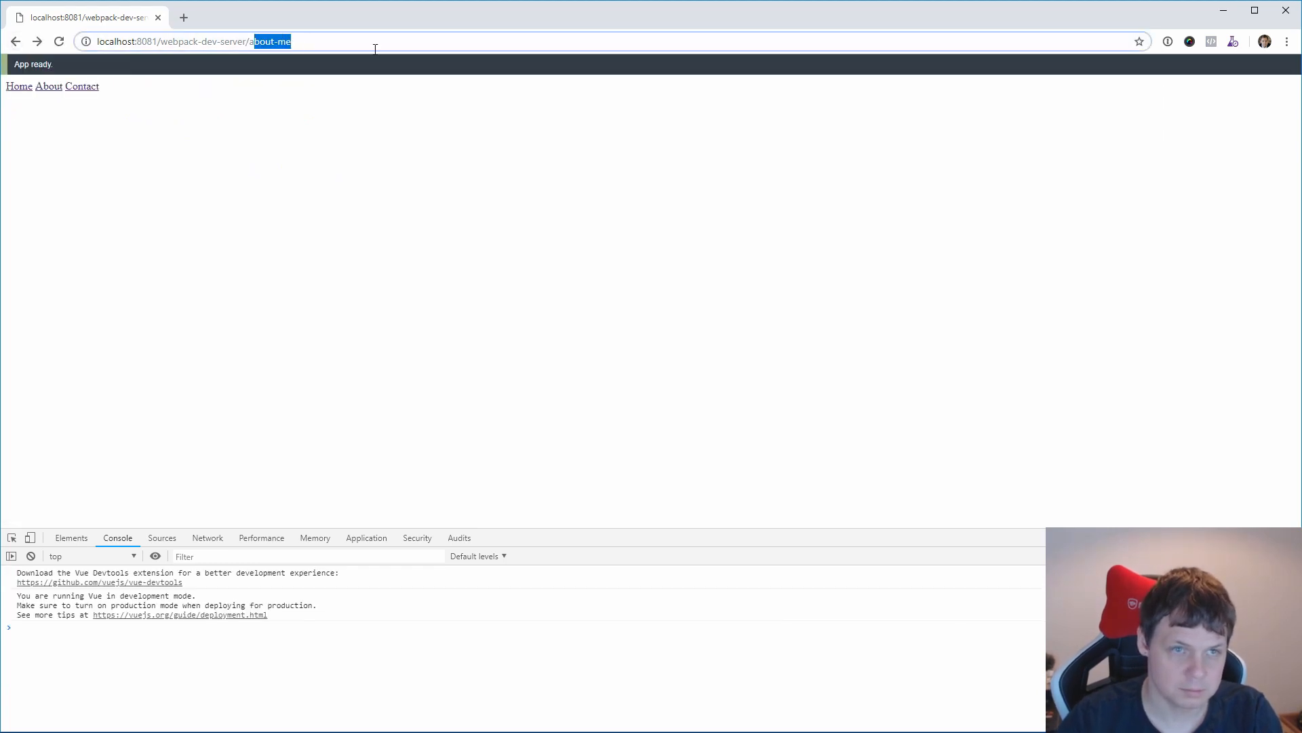
Return Home, then follow the Contact link to see 'ContactComponent works!'.
click(18, 86)
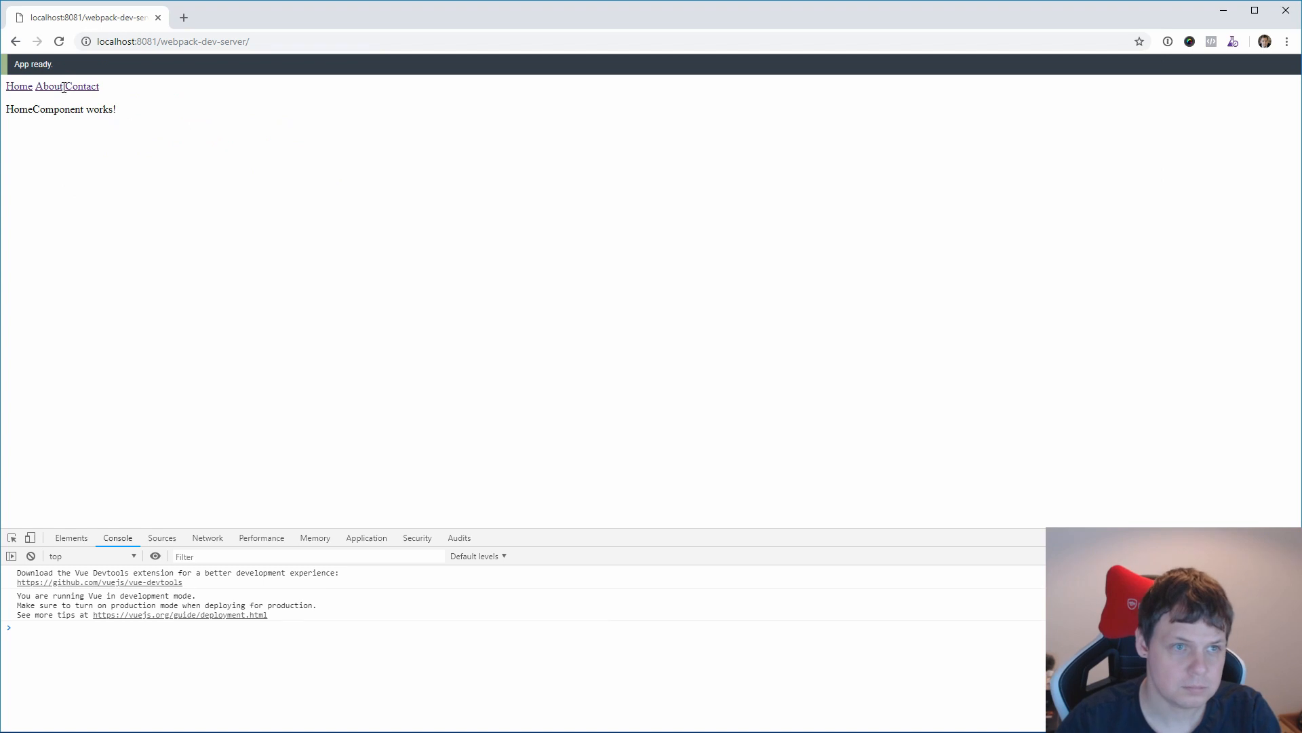
click(83, 86)
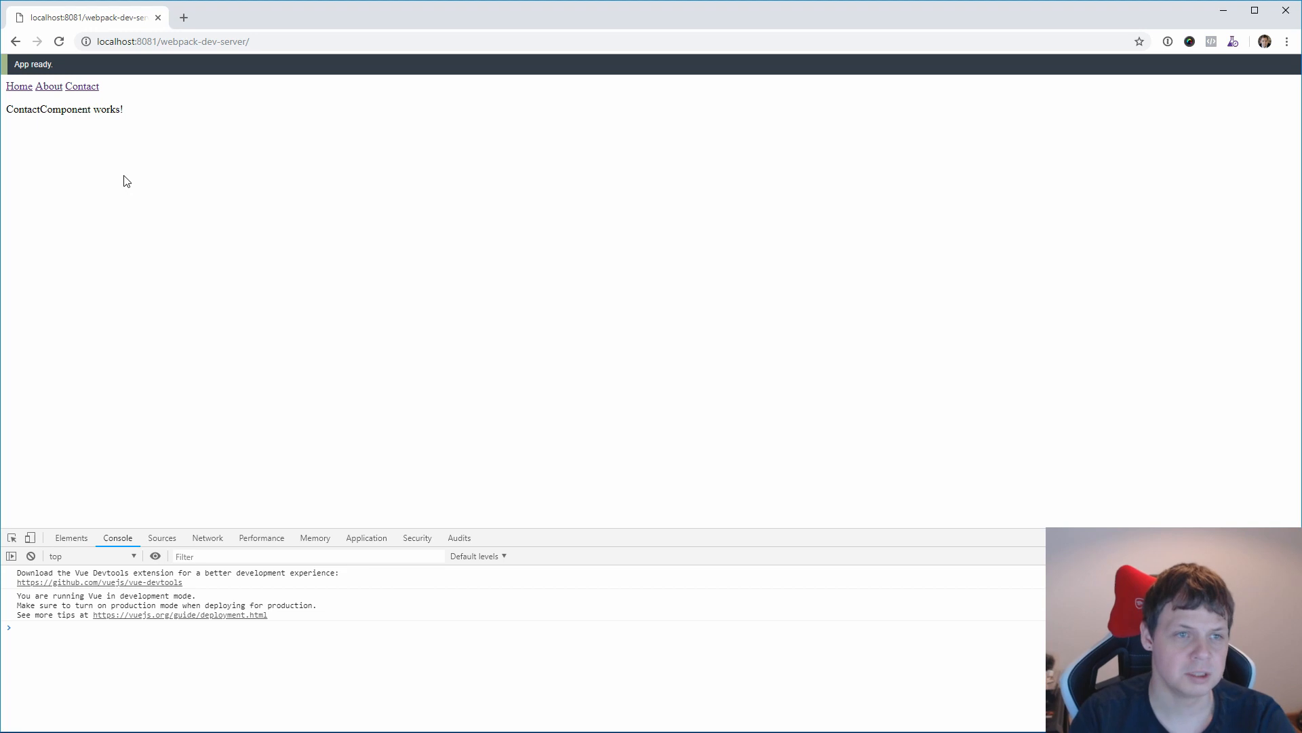
mouse_move(121, 172)
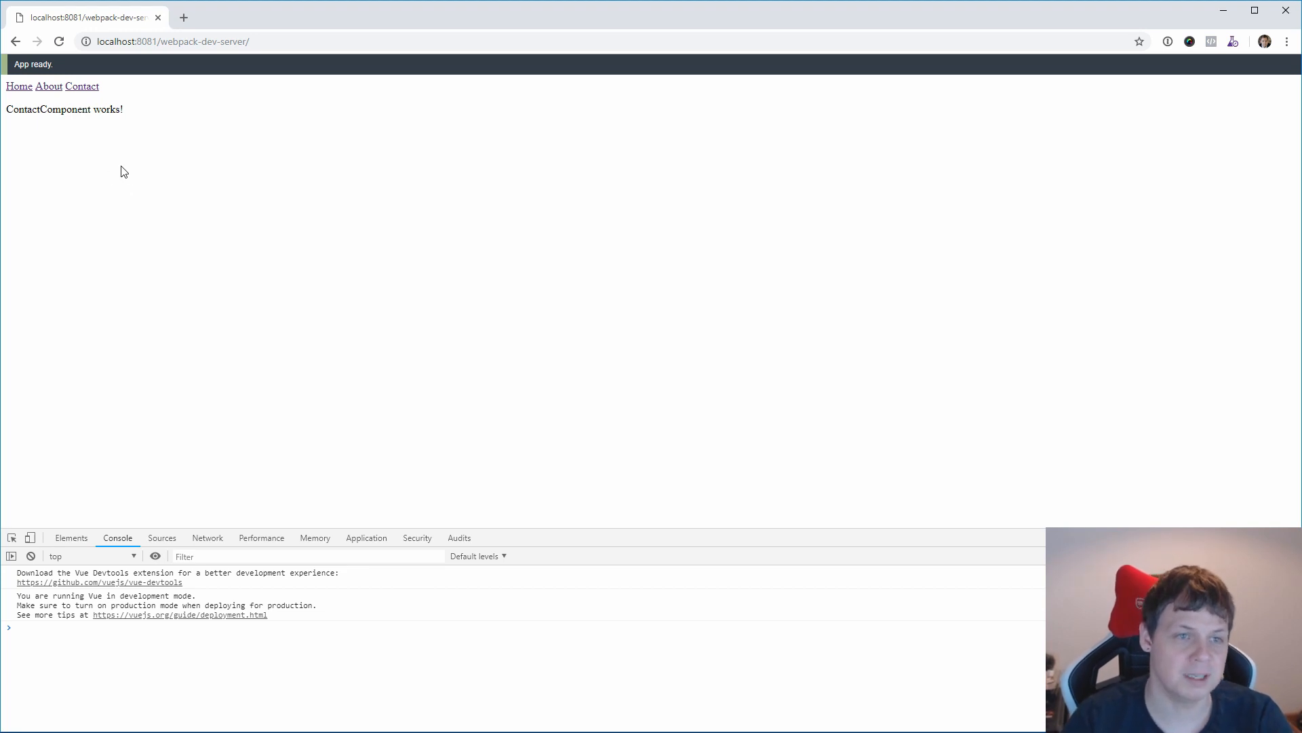